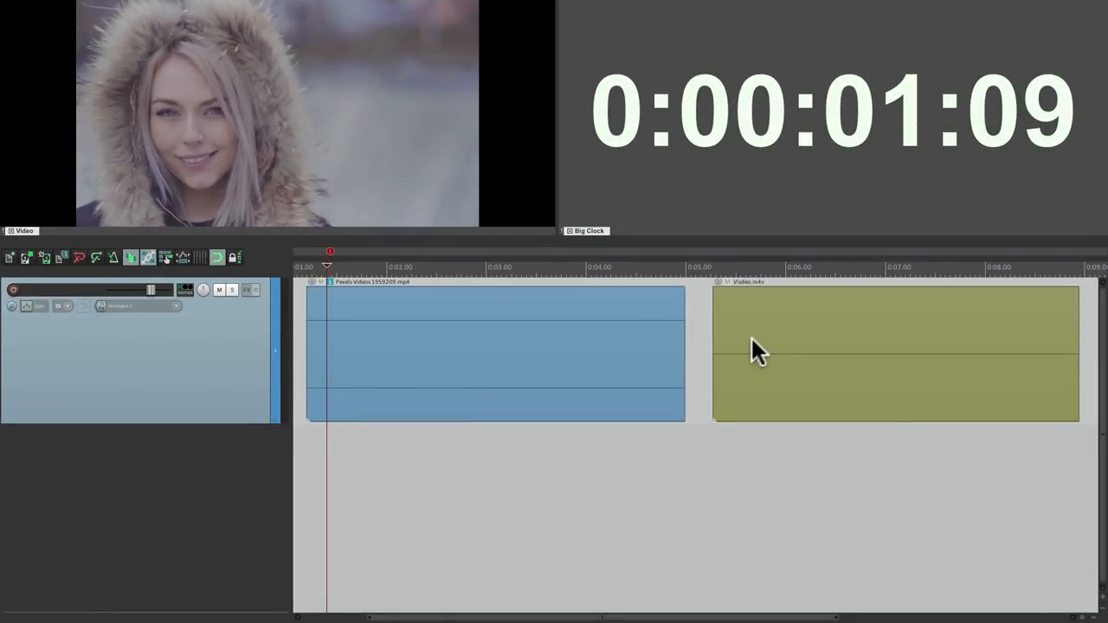
{"action": "mouse_move", "coordinate": [377, 159]}
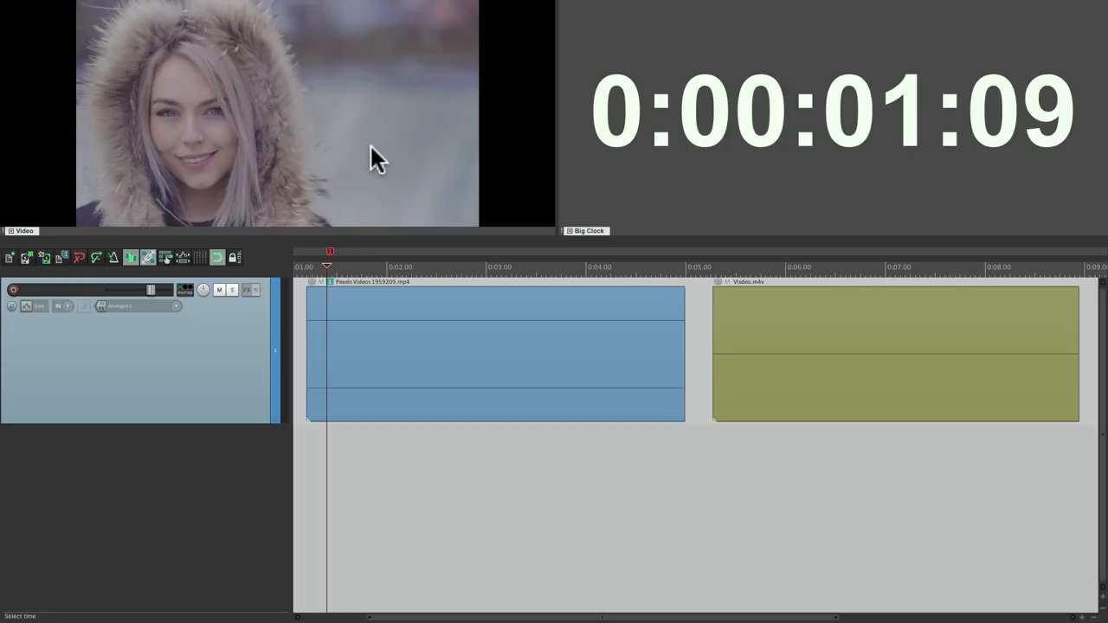
{"action": "mouse_move", "coordinate": [684, 154]}
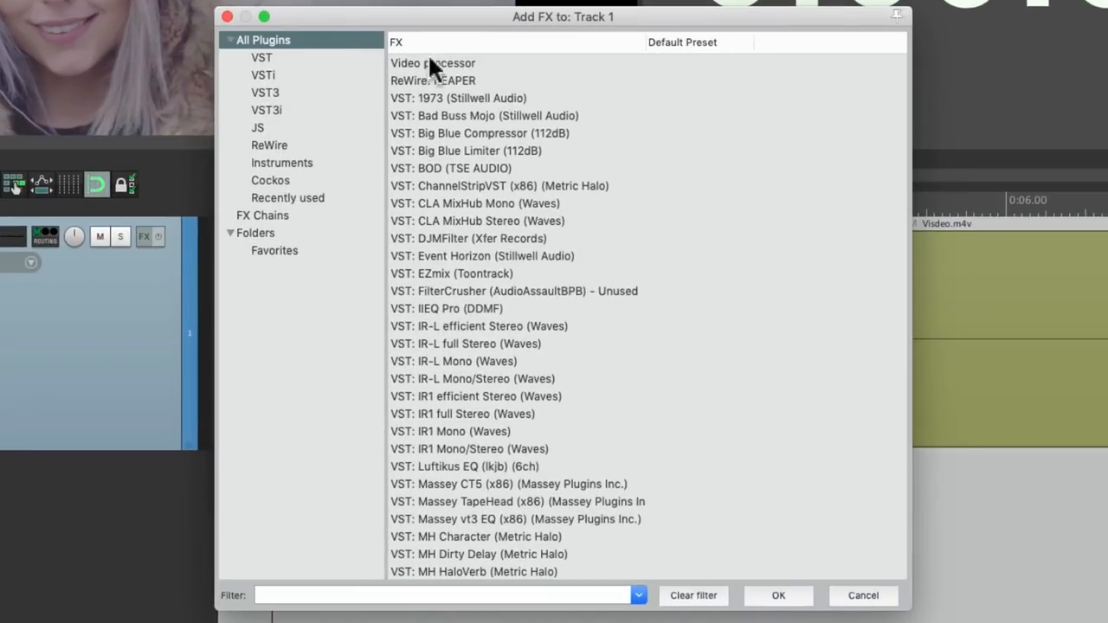
Add a Video processor to track 1 and show its preset list
{"action": "left_click", "coordinate": [433, 62]}
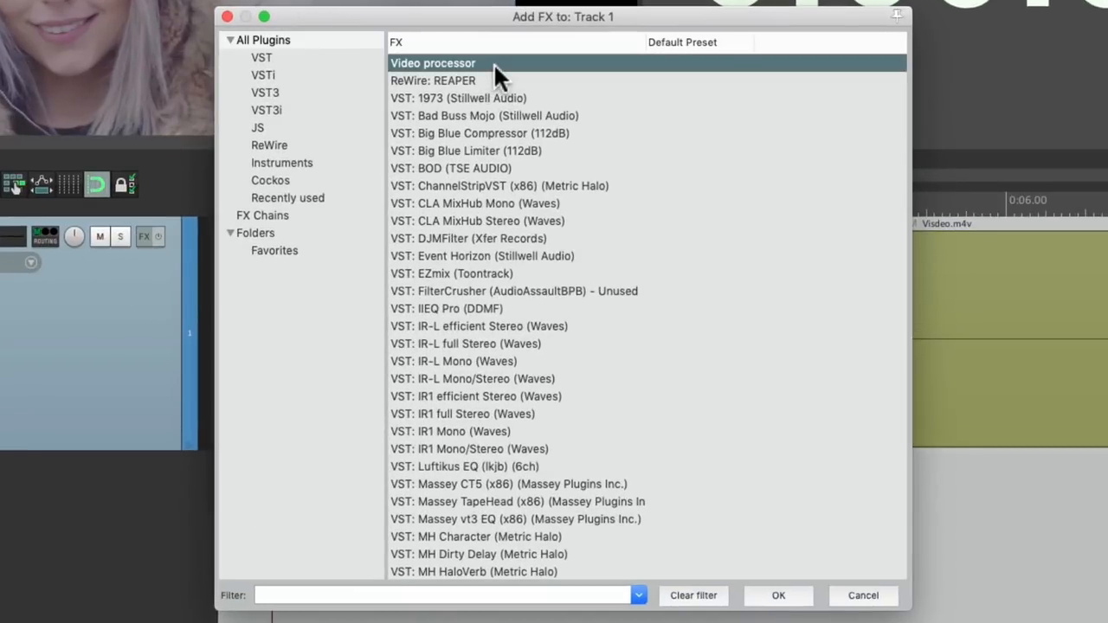
{"action": "double_click", "coordinate": [433, 62]}
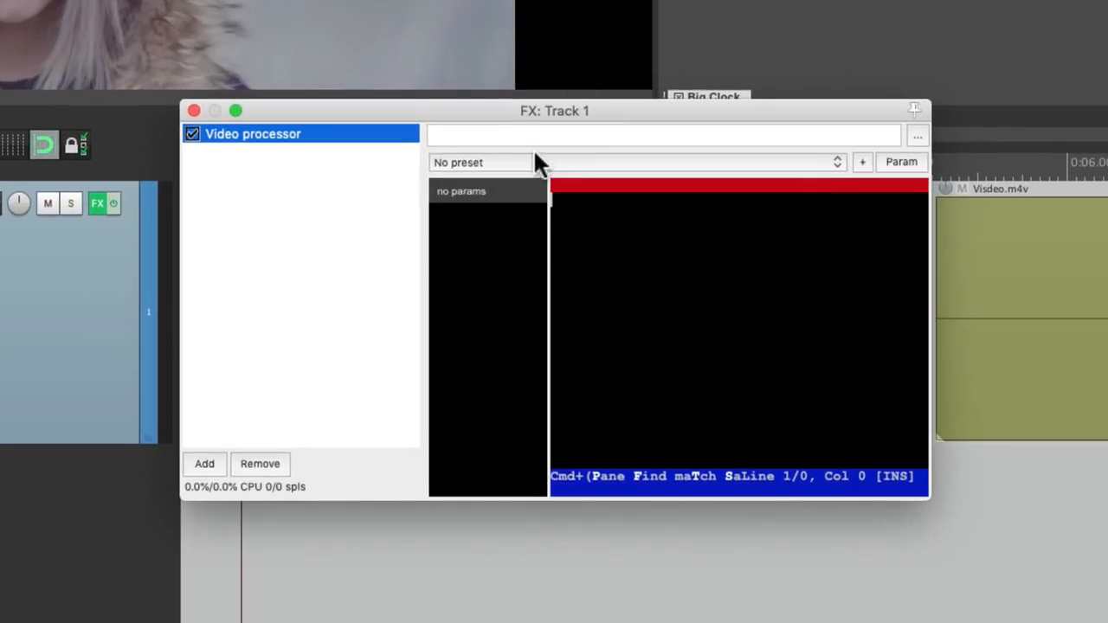
{"action": "left_click", "coordinate": [482, 163]}
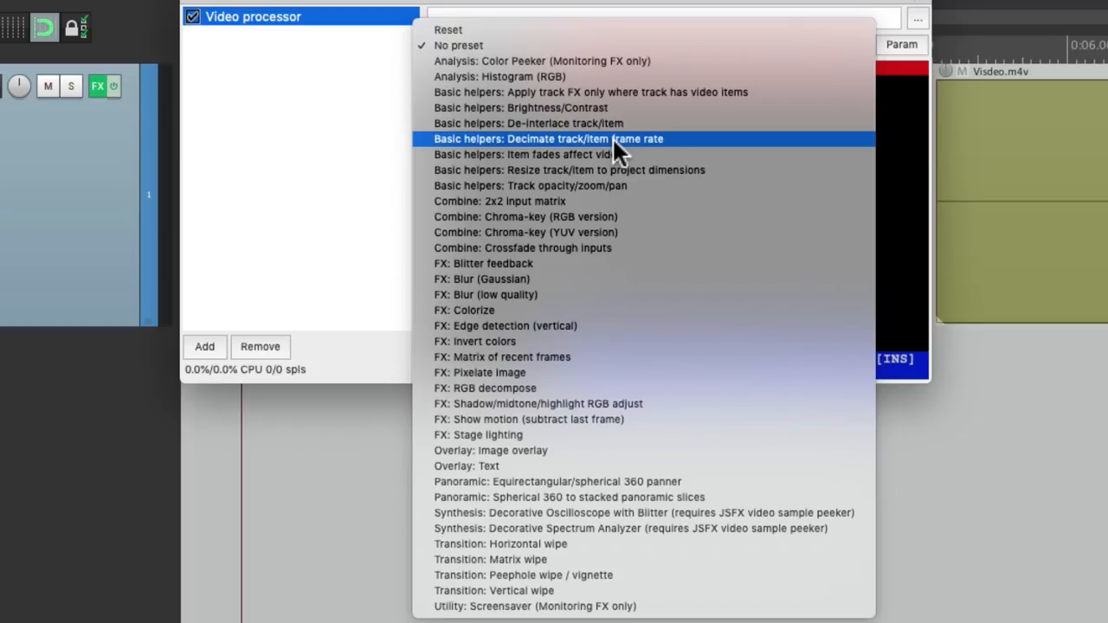
{"action": "mouse_move", "coordinate": [603, 295]}
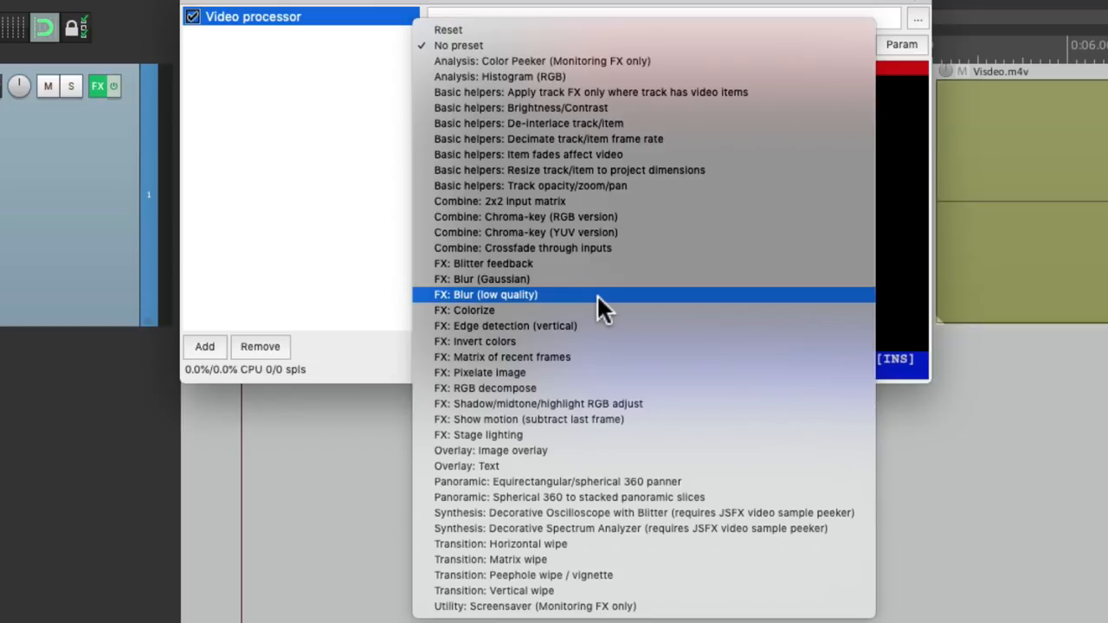
{"action": "mouse_move", "coordinate": [620, 108]}
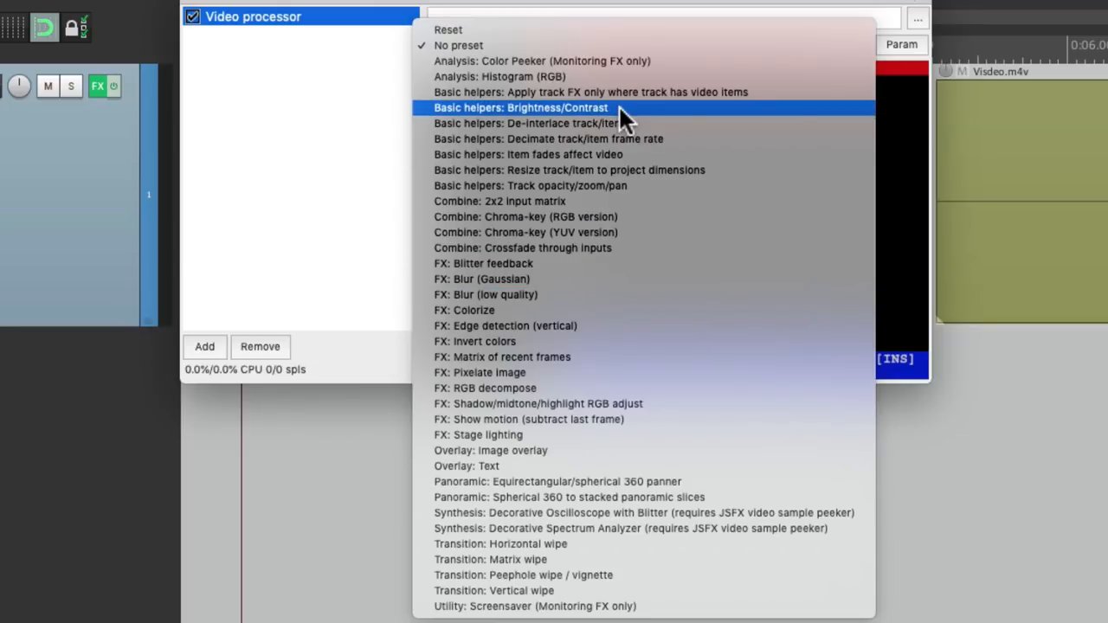
Load the Basic helpers: Brightness/Contrast preset and nudge one of its knobs
{"action": "left_click", "coordinate": [520, 107]}
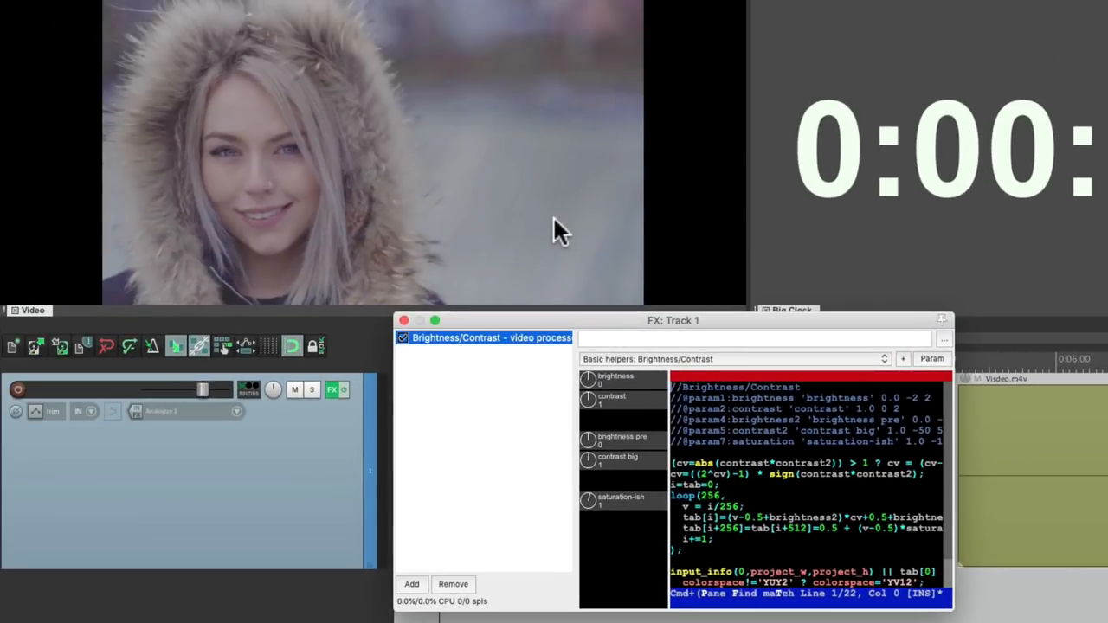
{"action": "left_click_drag", "start_coordinate": [589, 381], "coordinate": [597, 381]}
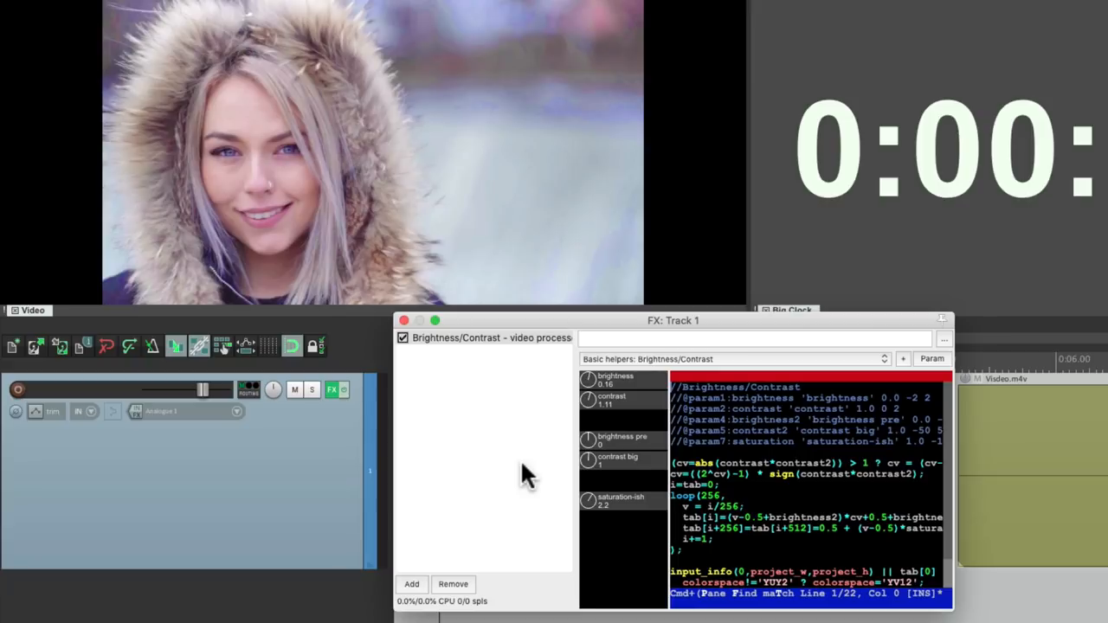
{"action": "mouse_move", "coordinate": [654, 385]}
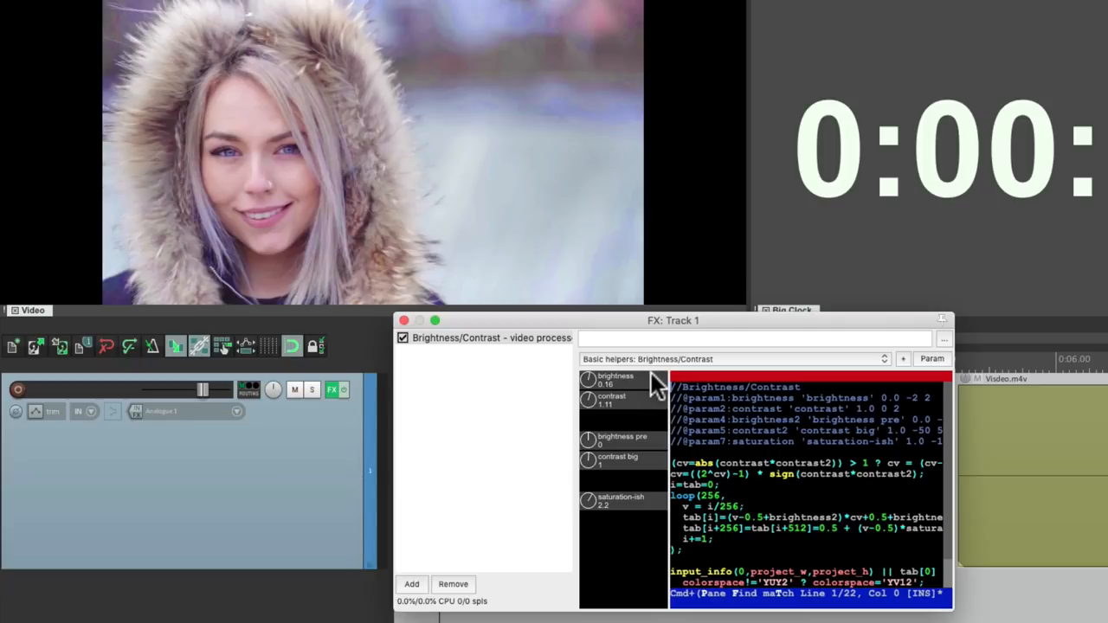
{"action": "mouse_move", "coordinate": [544, 414]}
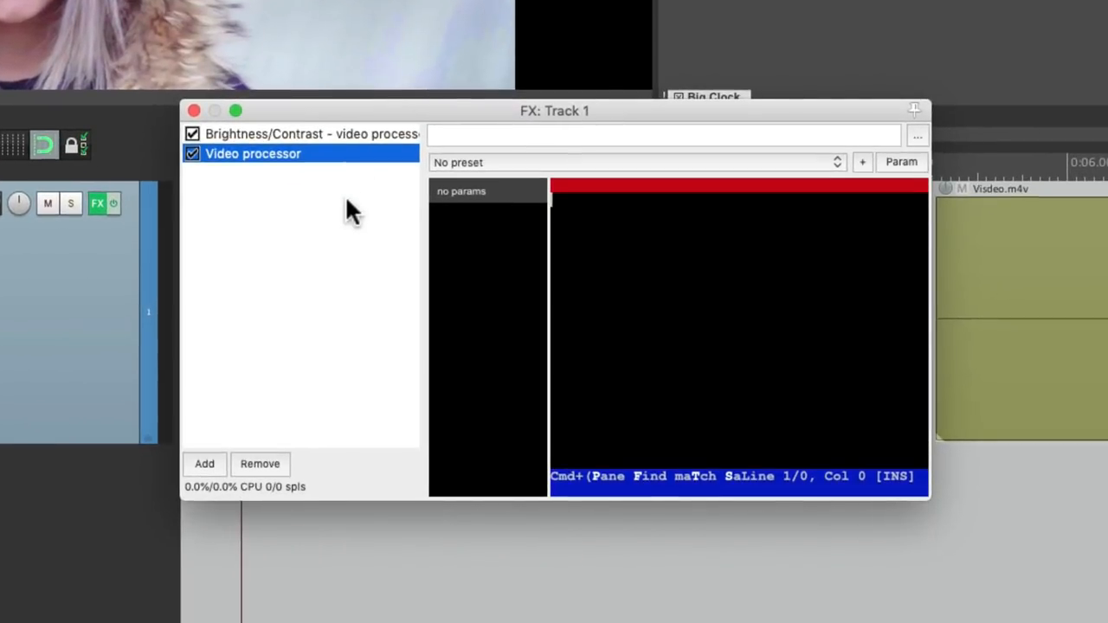
{"action": "mouse_move", "coordinate": [541, 170]}
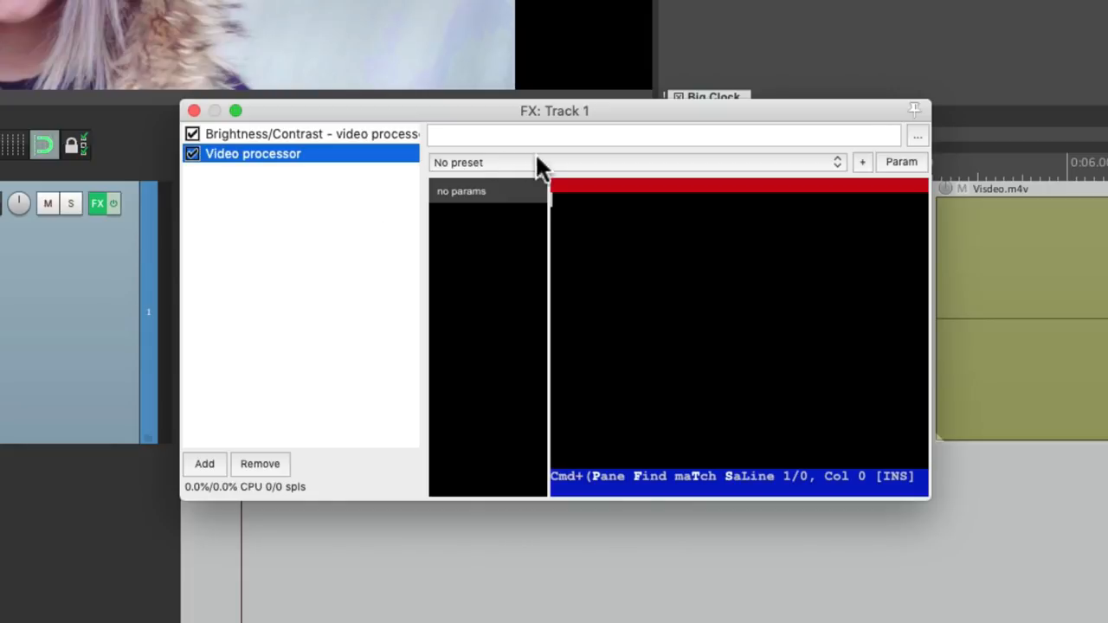
Load the FX: Blitter feedback preset on the second processor and tweak a parameter
{"action": "left_click", "coordinate": [481, 163]}
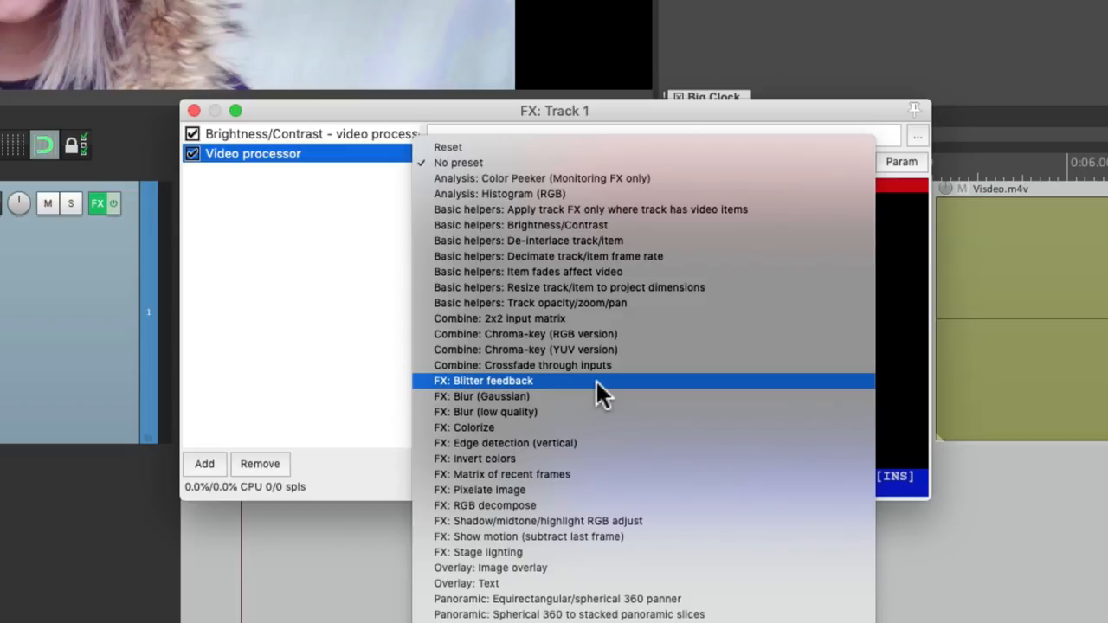
{"action": "left_click", "coordinate": [483, 381]}
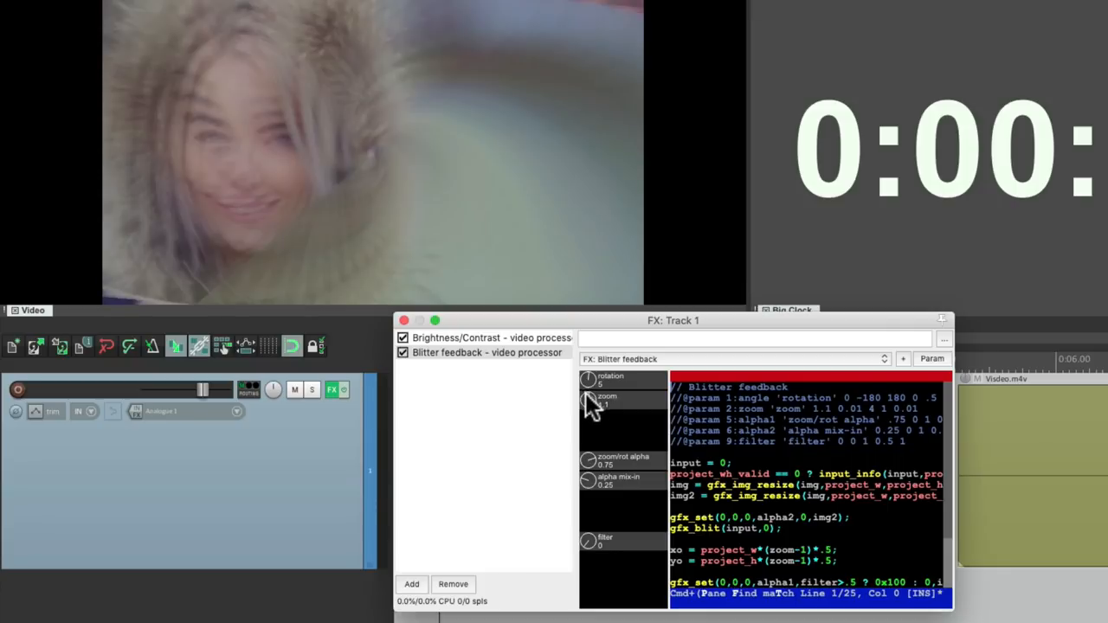
{"action": "left_click_drag", "start_coordinate": [592, 402], "coordinate": [592, 385]}
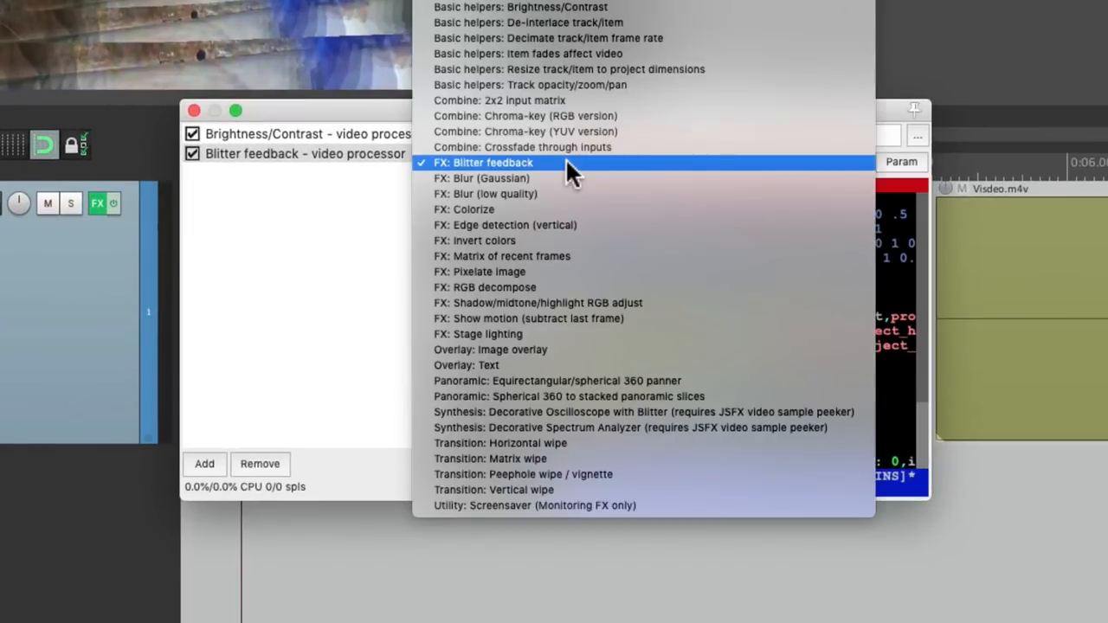
{"action": "mouse_move", "coordinate": [572, 185]}
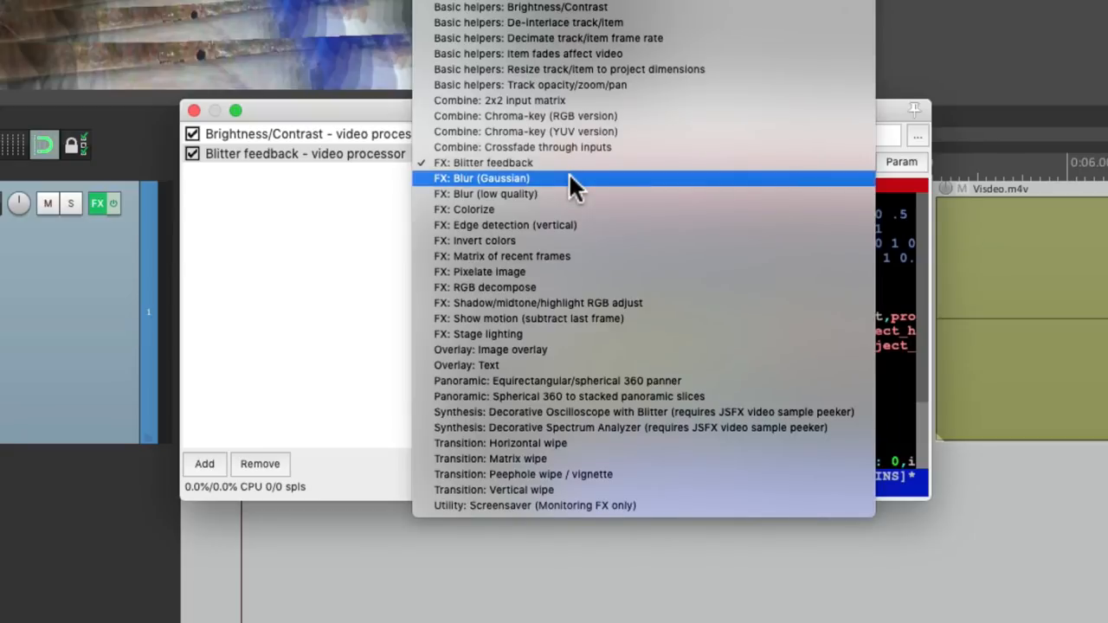
Switch the second processor to Blur (Gaussian), then to Blur (low quality)
{"action": "left_click", "coordinate": [482, 176]}
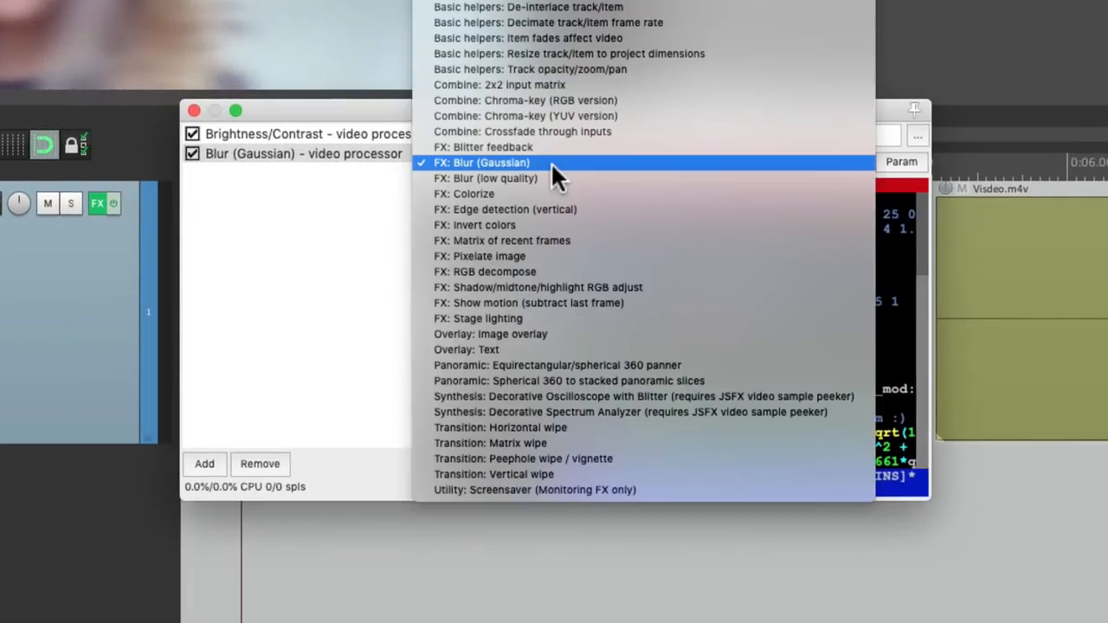
{"action": "mouse_move", "coordinate": [571, 182]}
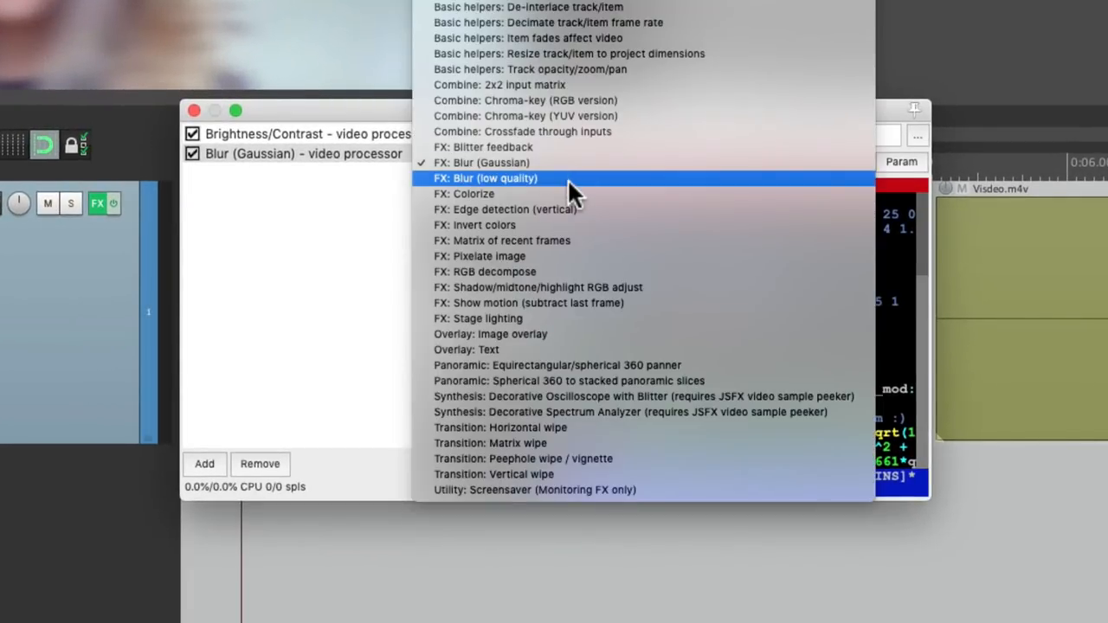
{"action": "left_click", "coordinate": [485, 176]}
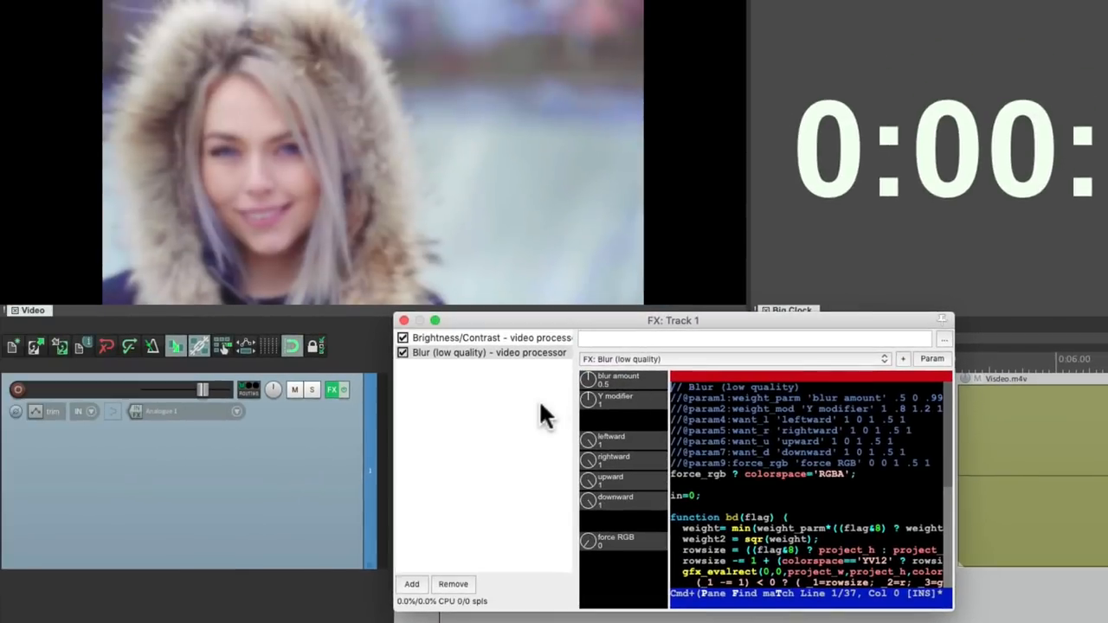
{"action": "mouse_move", "coordinate": [593, 389]}
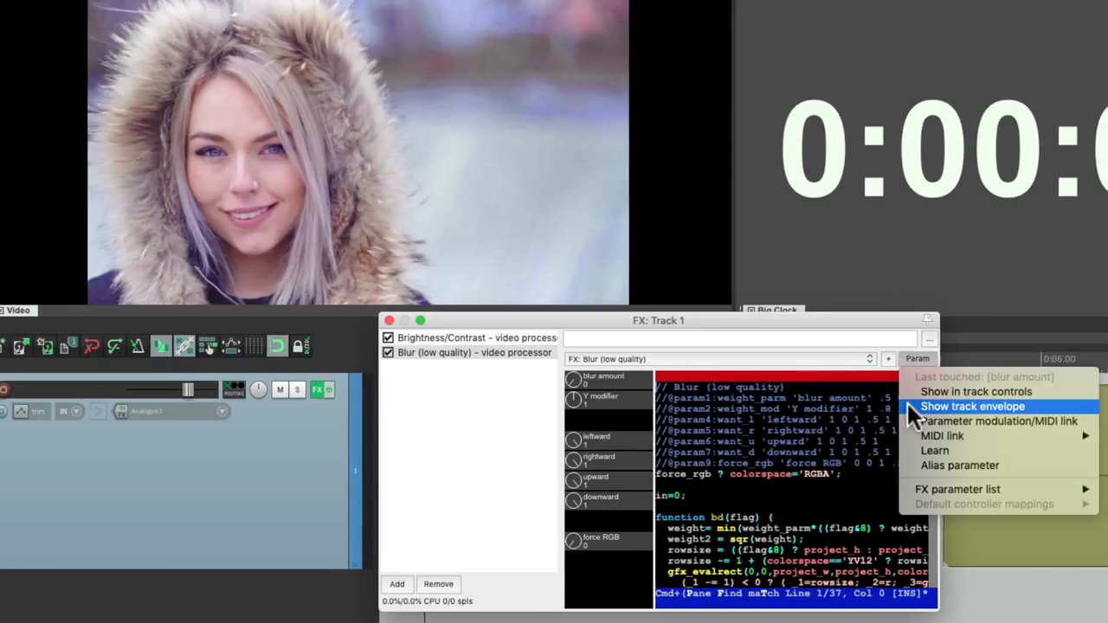
Show the Blur parameter's envelope and shape it into a rise-hold-fall plateau over the first clip
{"action": "left_click", "coordinate": [972, 405]}
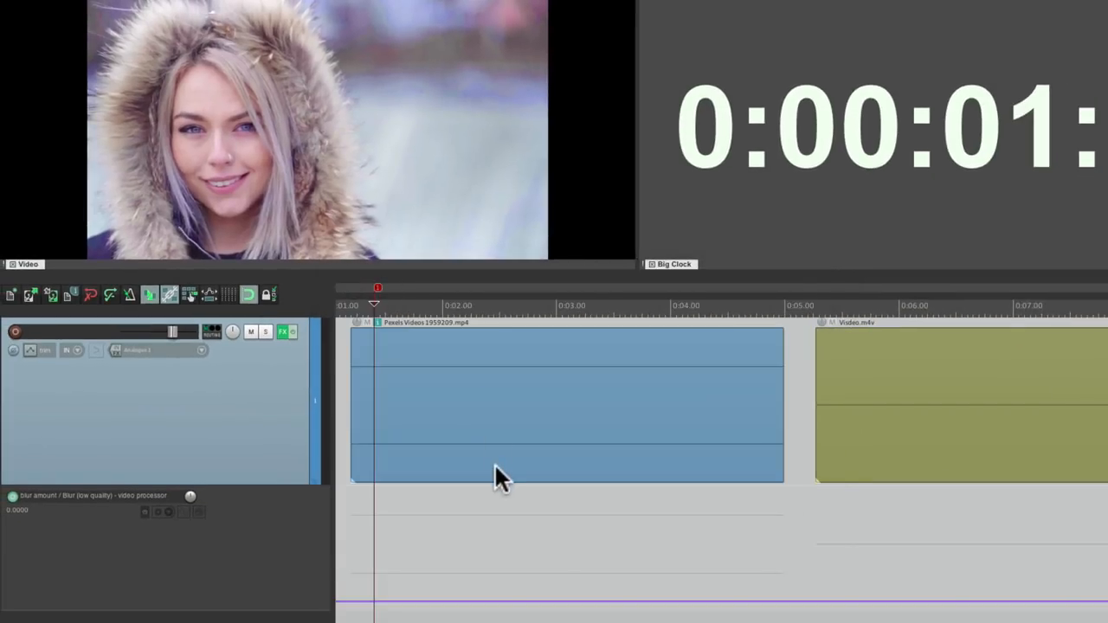
{"action": "key", "text": "shift"}
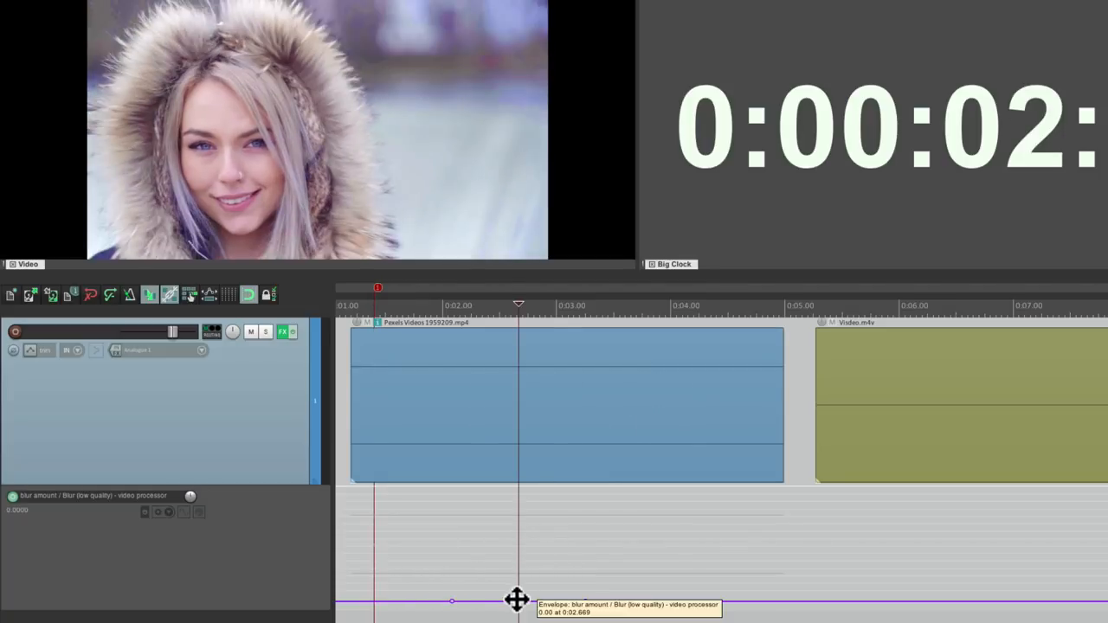
{"action": "left_click_drag", "start_coordinate": [517, 603], "coordinate": [516, 502]}
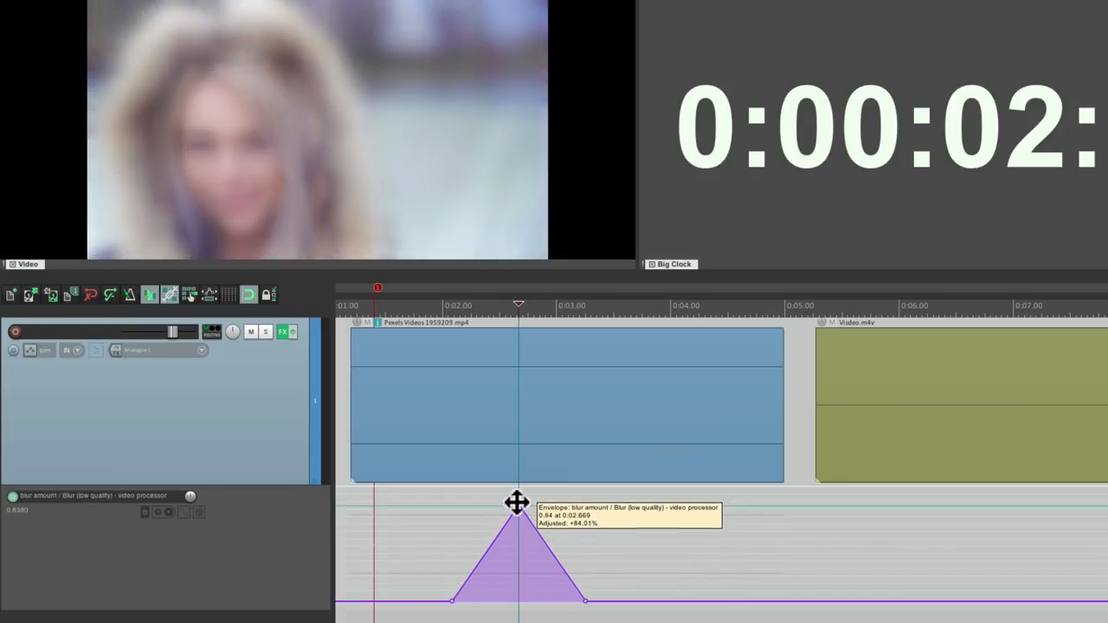
{"action": "left_click_drag", "start_coordinate": [517, 502], "coordinate": [520, 498]}
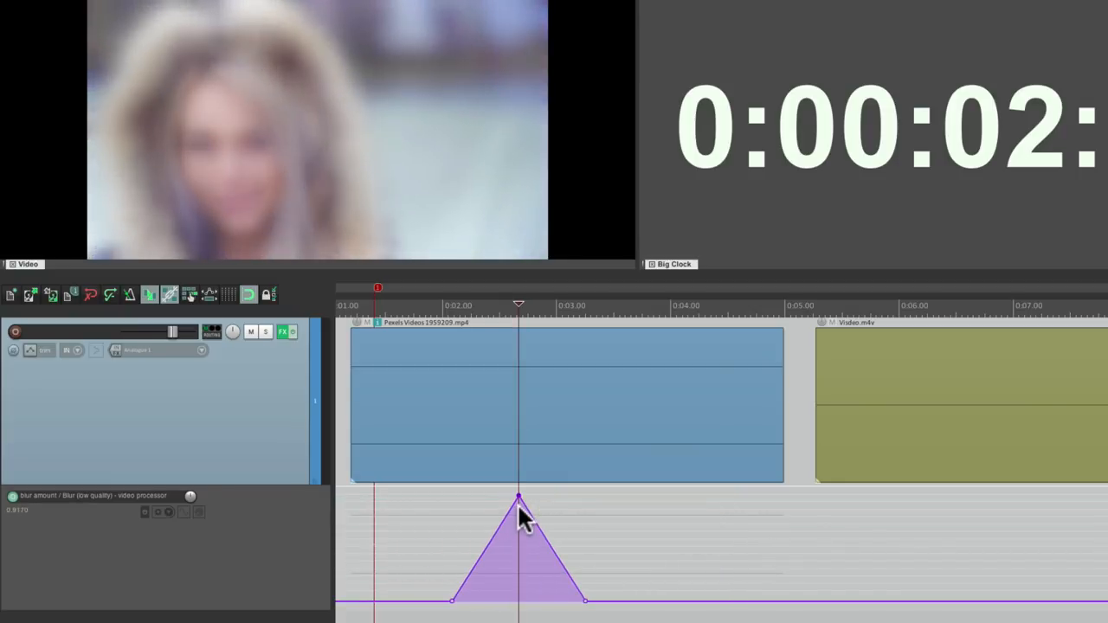
{"action": "mouse_move", "coordinate": [505, 447]}
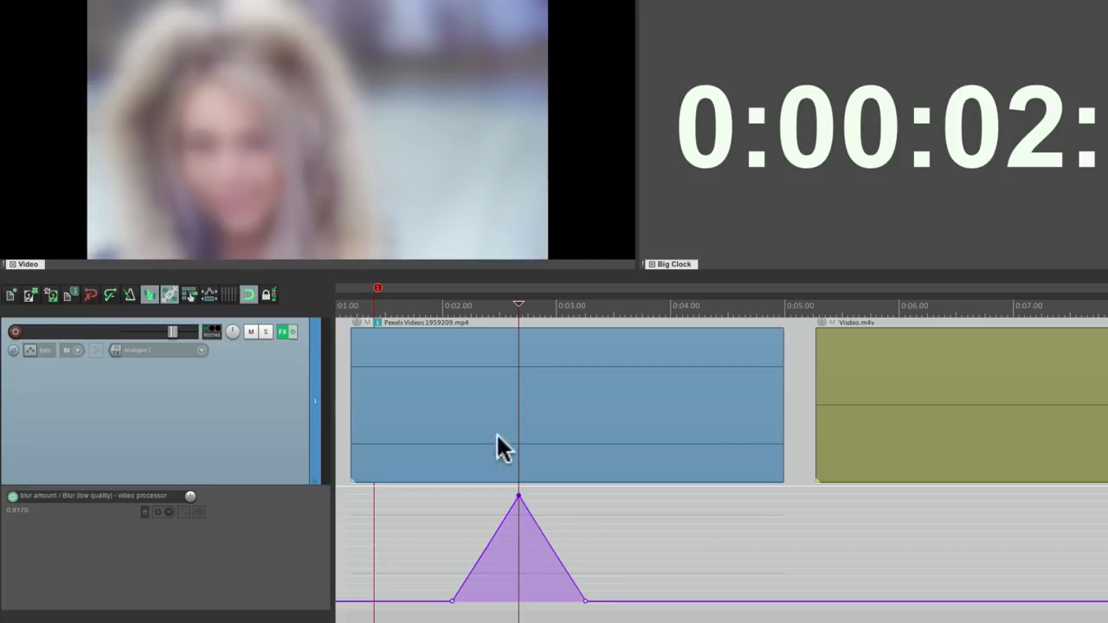
{"action": "left_click", "coordinate": [405, 305]}
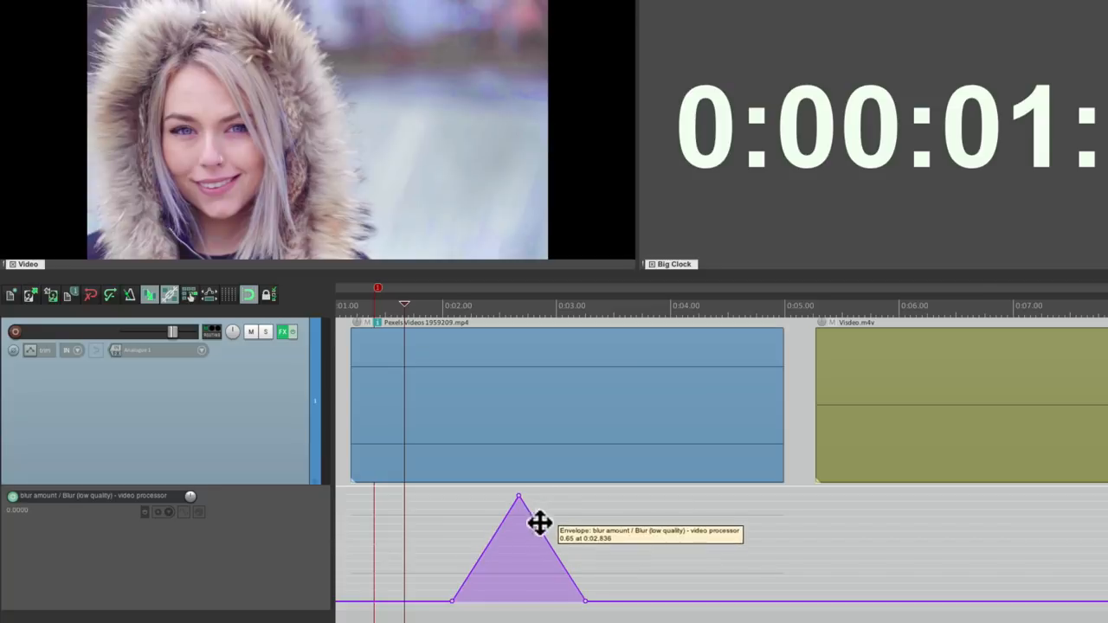
{"action": "left_click_drag", "start_coordinate": [520, 499], "coordinate": [557, 498]}
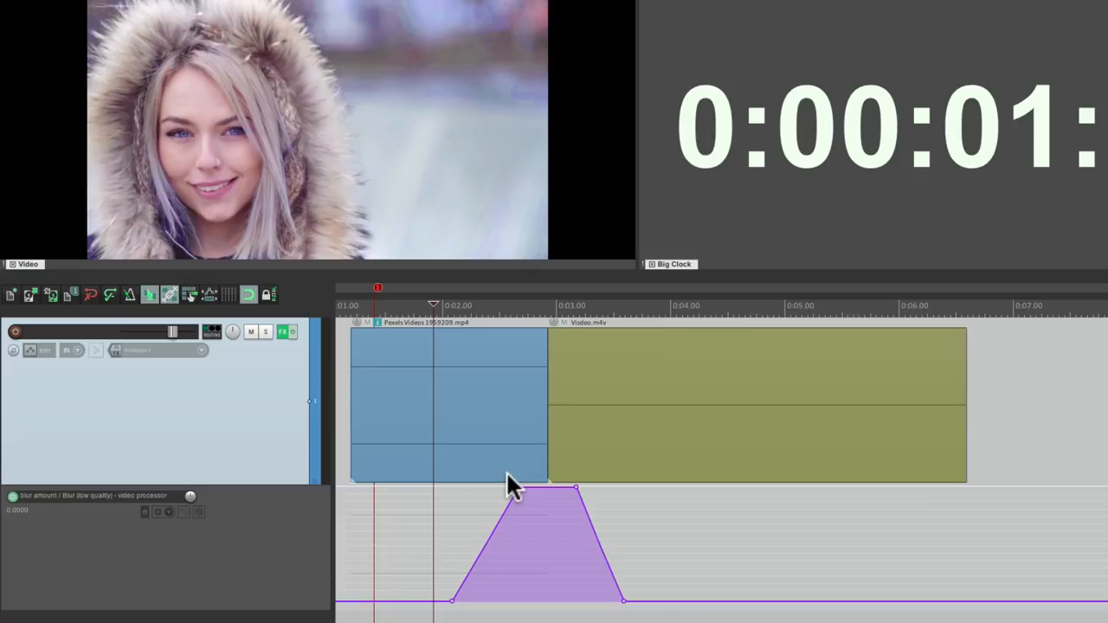
{"action": "mouse_move", "coordinate": [592, 425]}
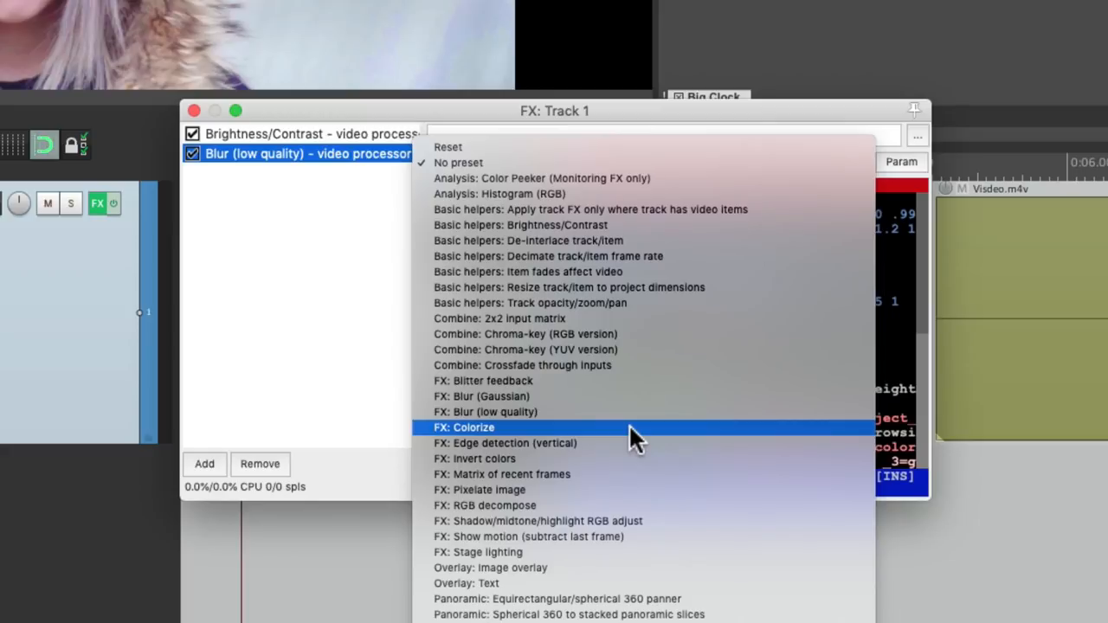
Load the FX: Colorize preset and set its hue, saturation and brightness roughly
{"action": "left_click", "coordinate": [464, 426]}
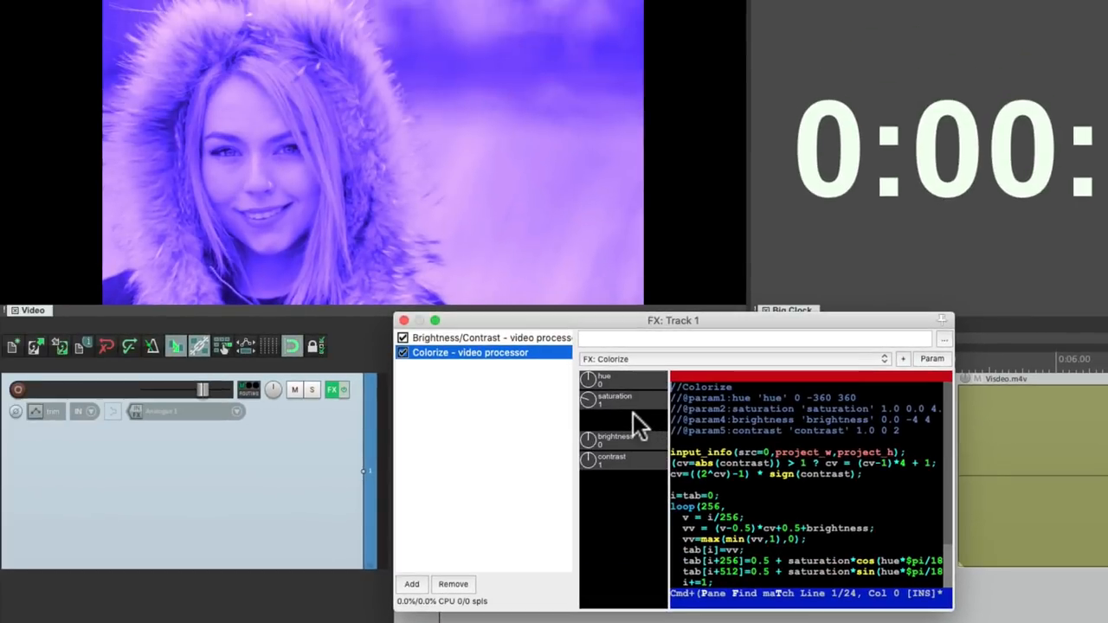
{"action": "left_click_drag", "start_coordinate": [589, 381], "coordinate": [592, 384]}
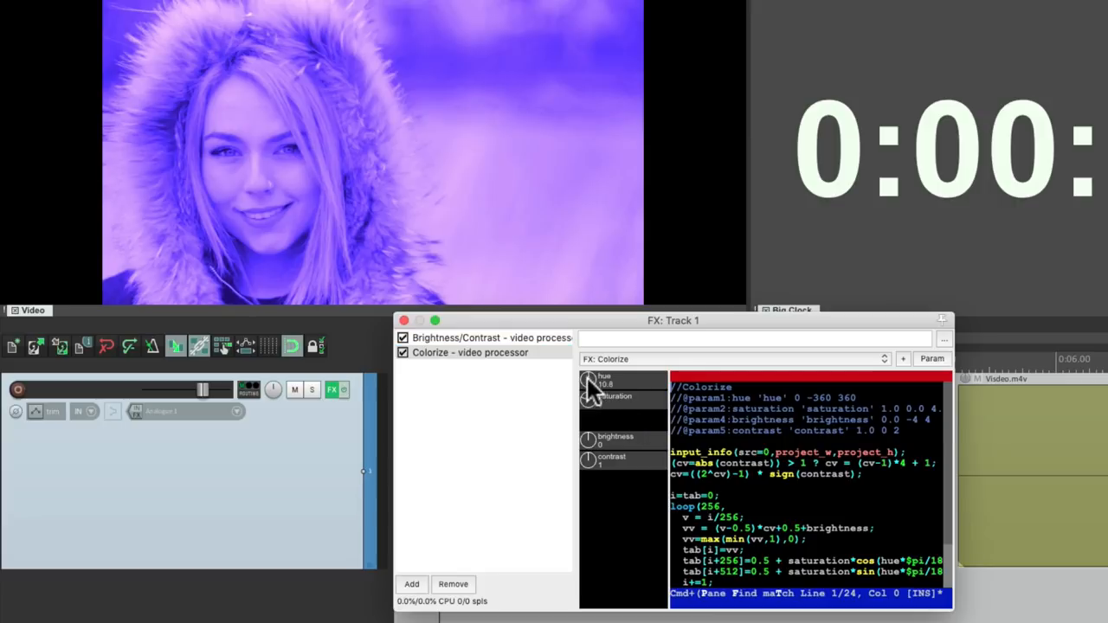
{"action": "left_click_drag", "start_coordinate": [589, 385], "coordinate": [598, 372]}
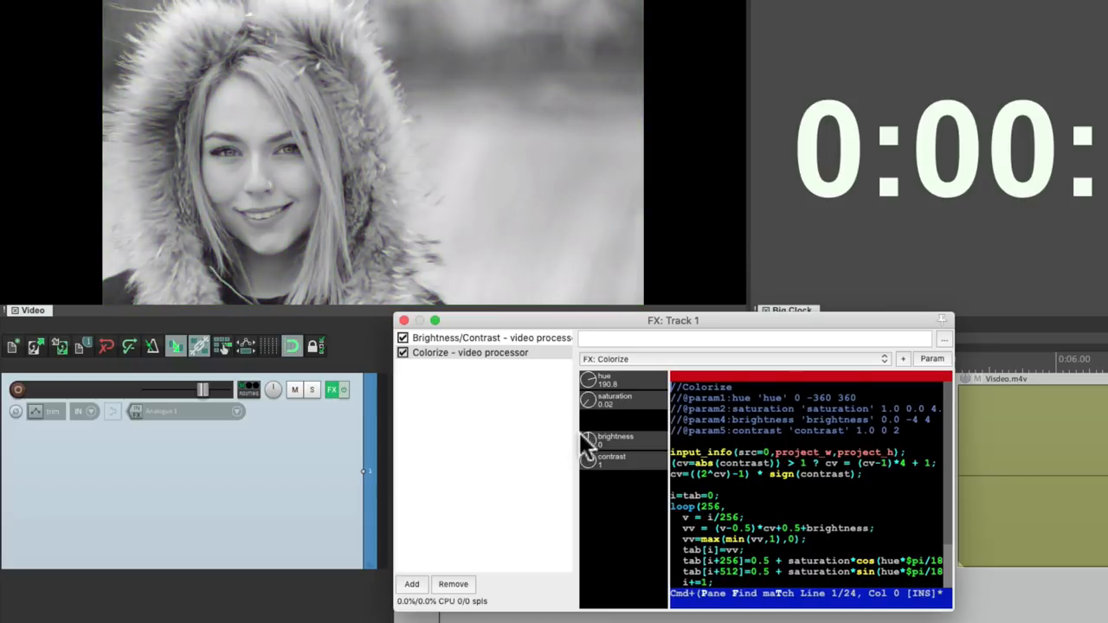
{"action": "left_click_drag", "start_coordinate": [587, 400], "coordinate": [582, 425]}
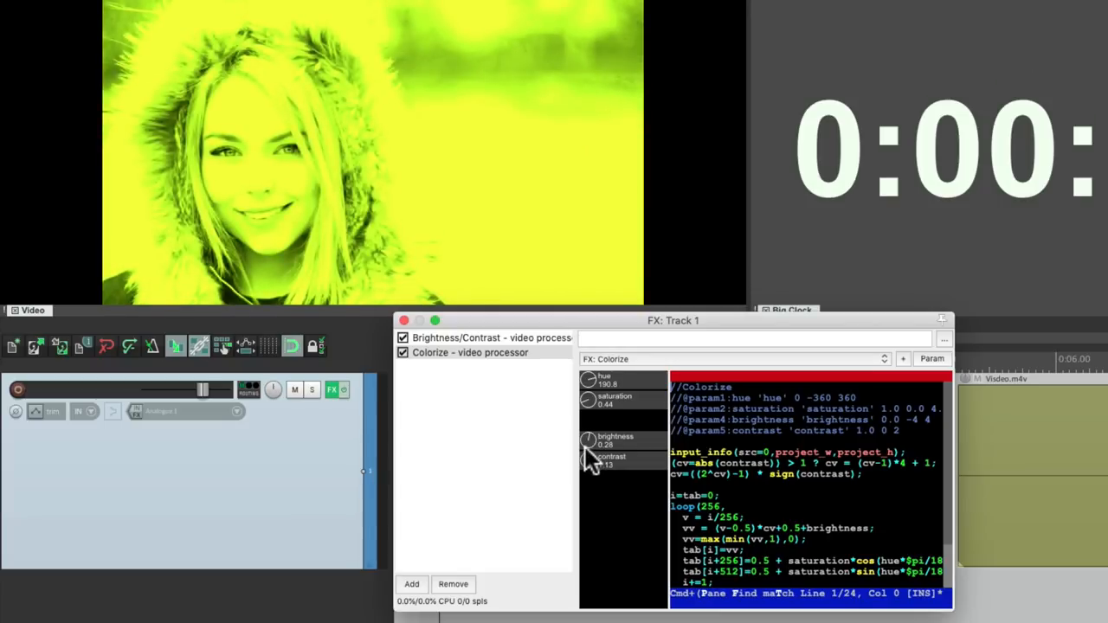
{"action": "left_click_drag", "start_coordinate": [589, 442], "coordinate": [589, 450]}
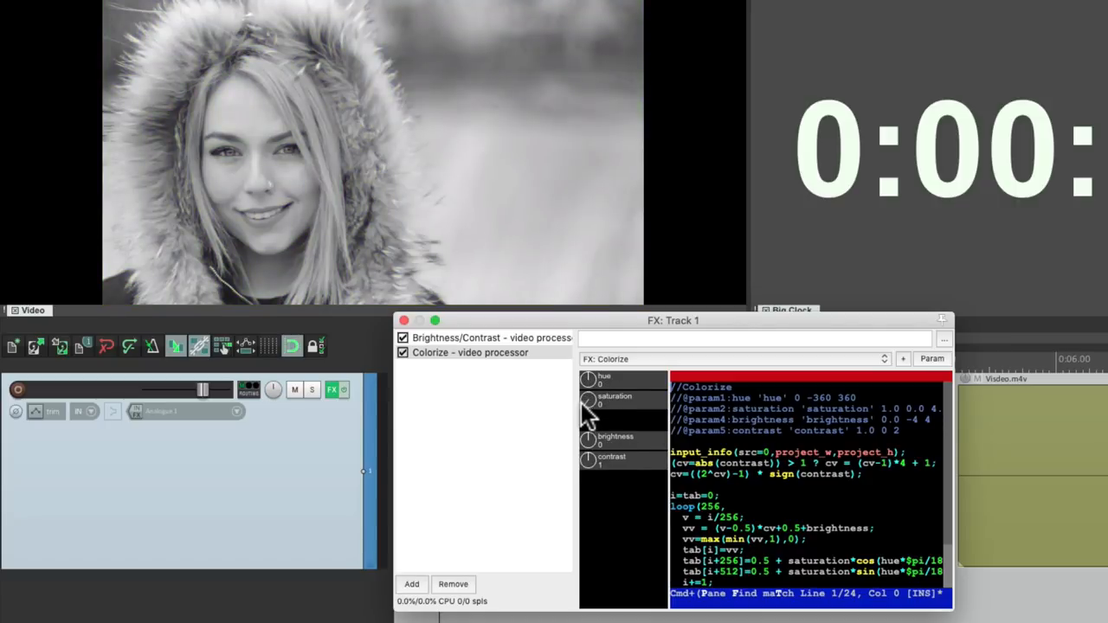
Fine-tune the Colorize hue, saturation and brightness until the image looks sepia
{"action": "left_click_drag", "start_coordinate": [588, 385], "coordinate": [592, 398]}
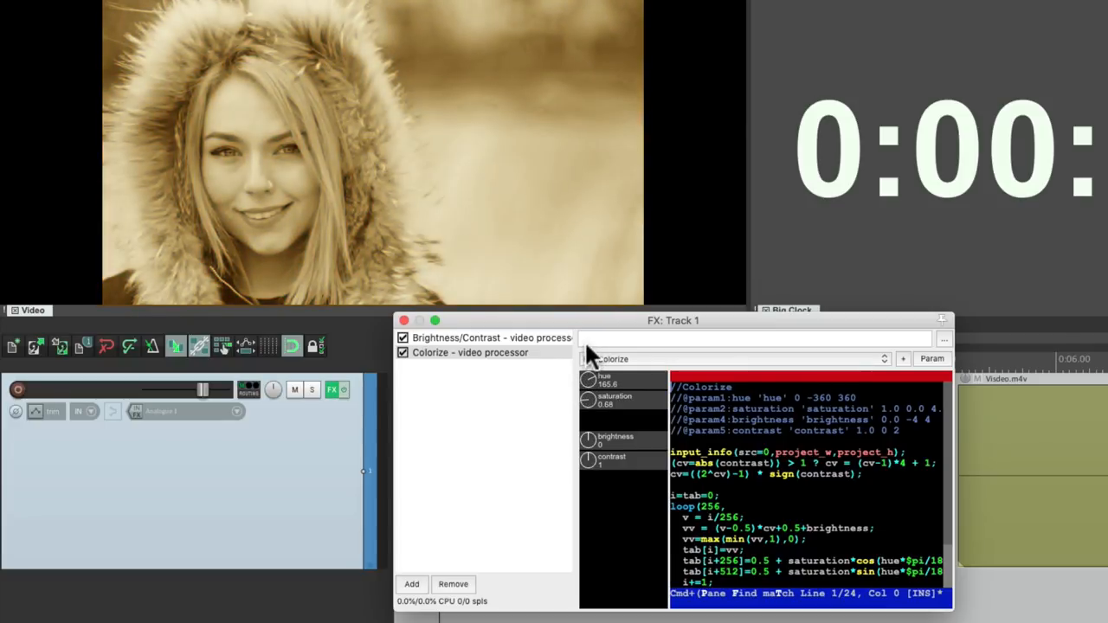
{"action": "left_click_drag", "start_coordinate": [589, 402], "coordinate": [589, 414]}
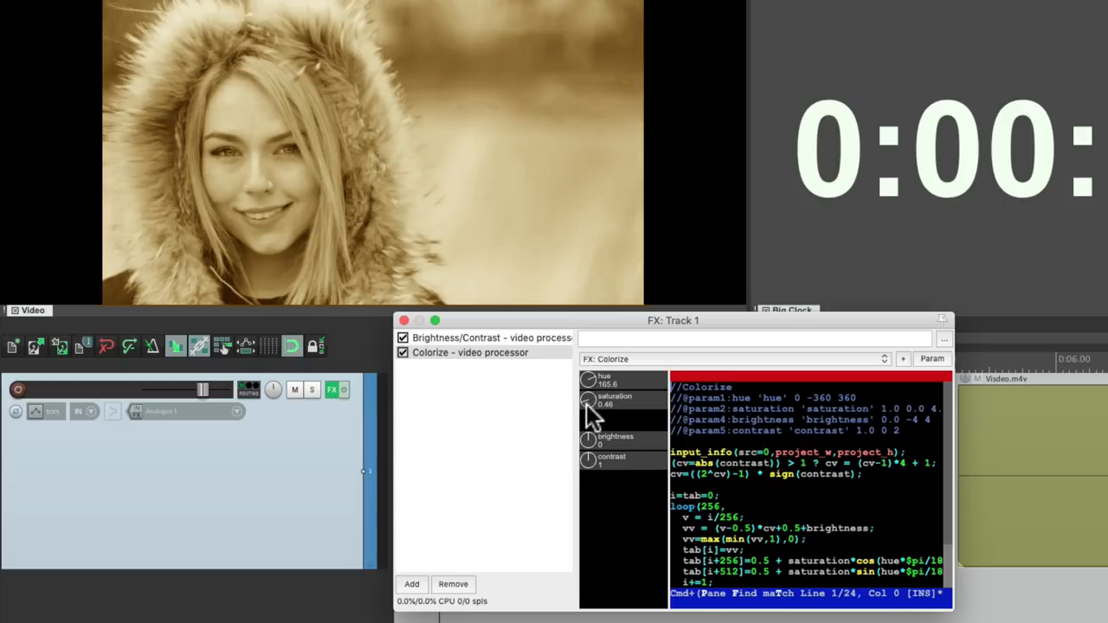
{"action": "left_click_drag", "start_coordinate": [588, 402], "coordinate": [592, 416]}
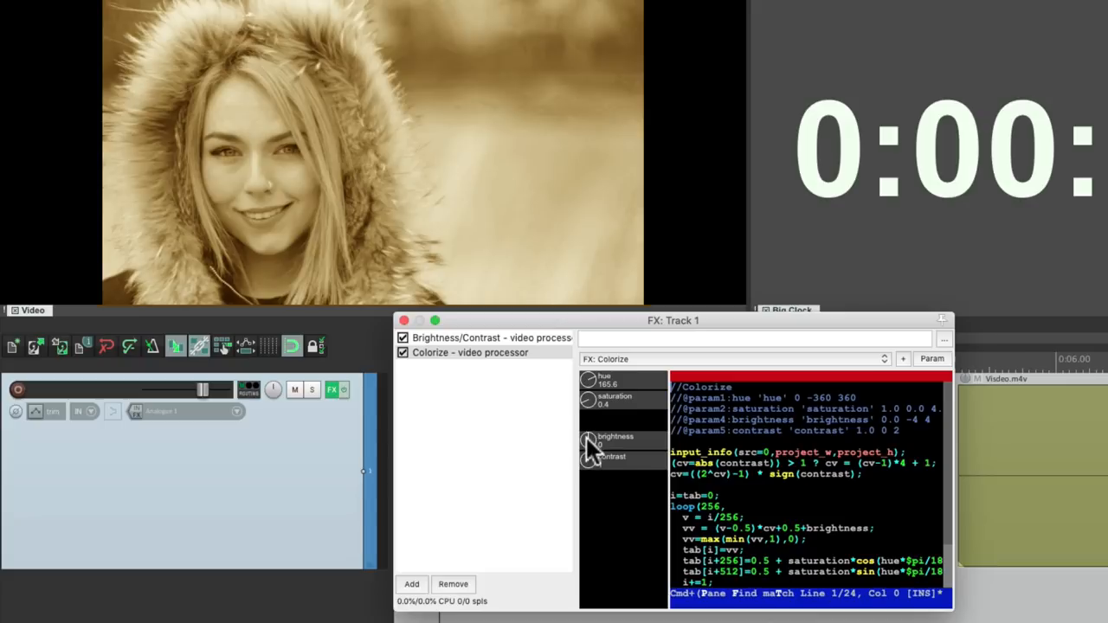
{"action": "left_click_drag", "start_coordinate": [590, 442], "coordinate": [595, 468]}
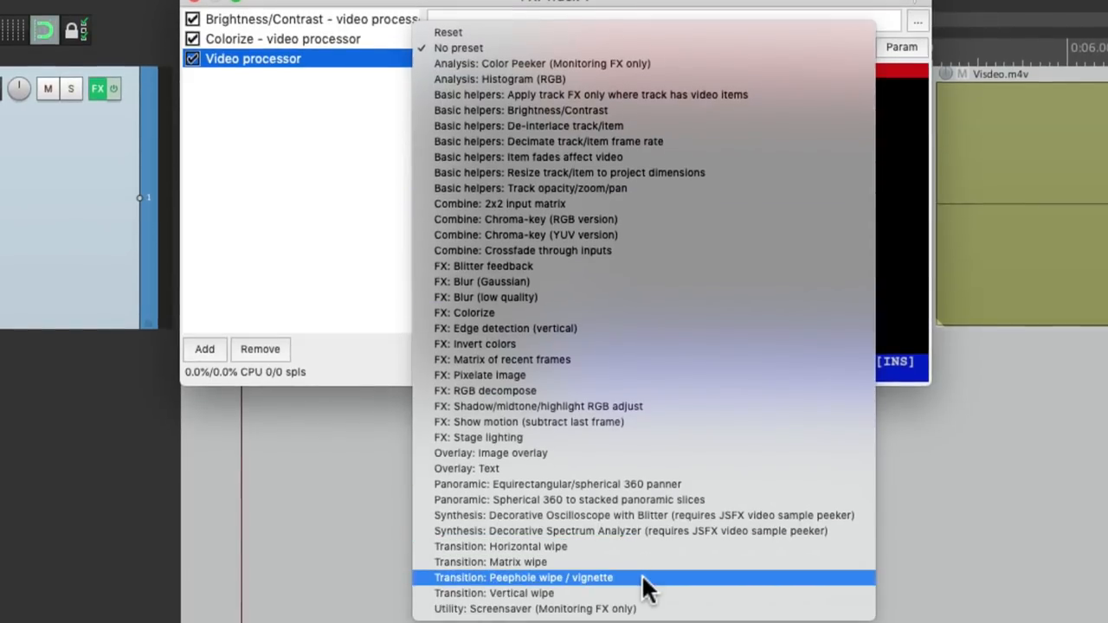
{"action": "left_click", "coordinate": [523, 579]}
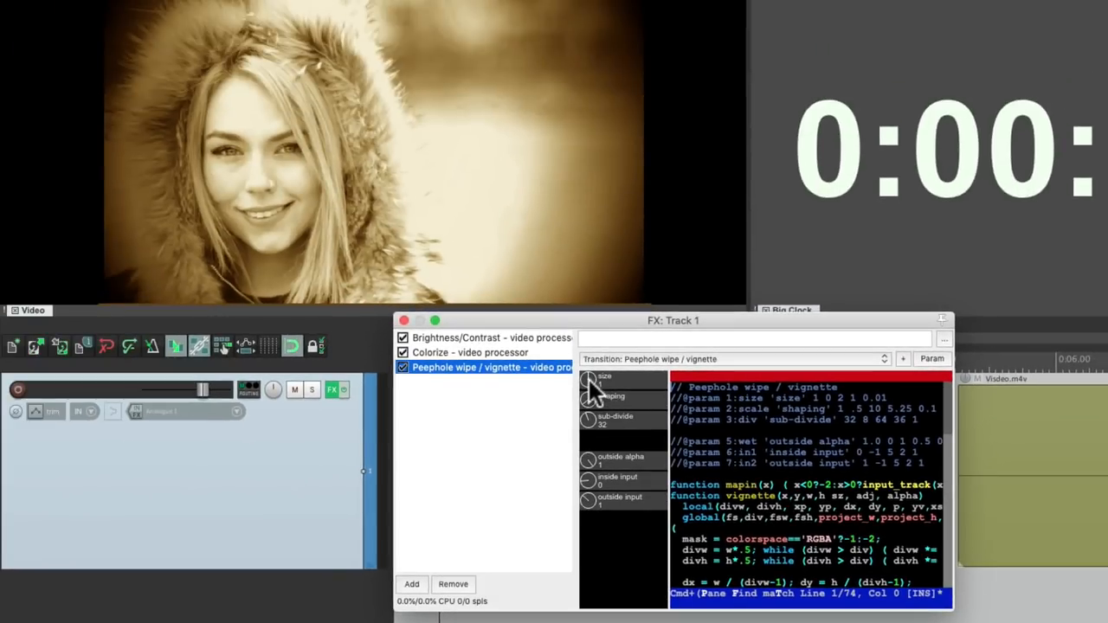
{"action": "left_click_drag", "start_coordinate": [592, 382], "coordinate": [593, 402]}
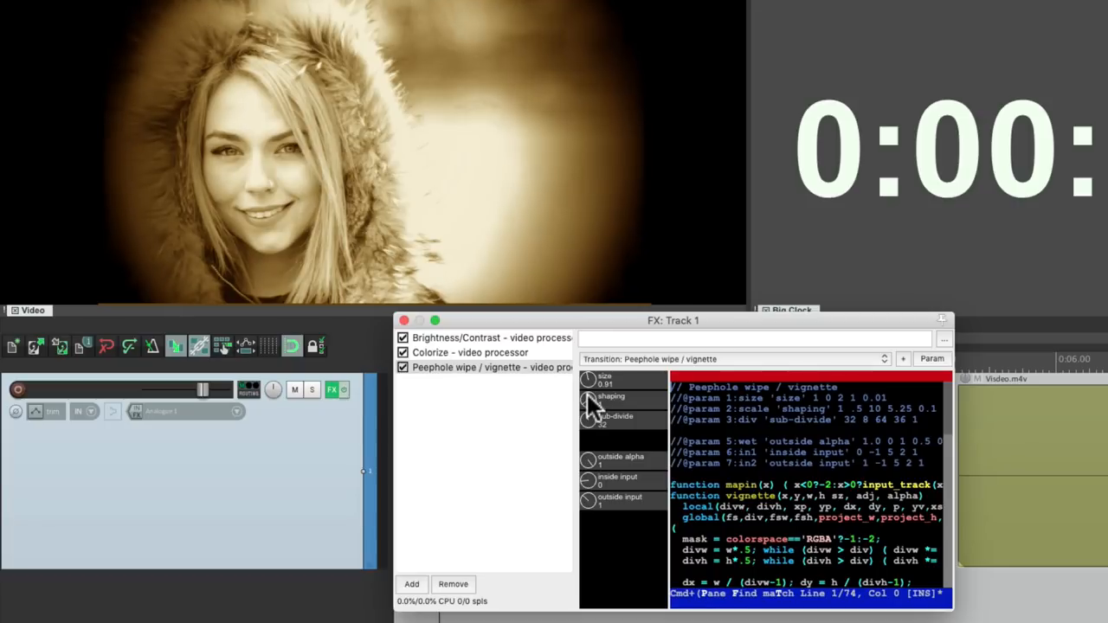
{"action": "mouse_move", "coordinate": [523, 450]}
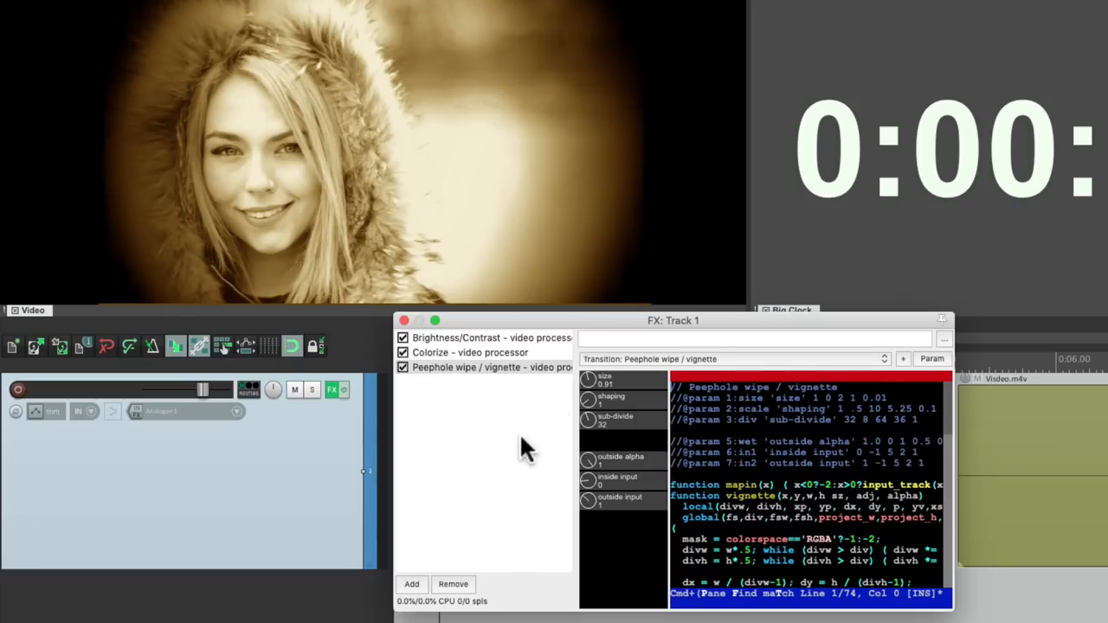
{"action": "left_click", "coordinate": [467, 353]}
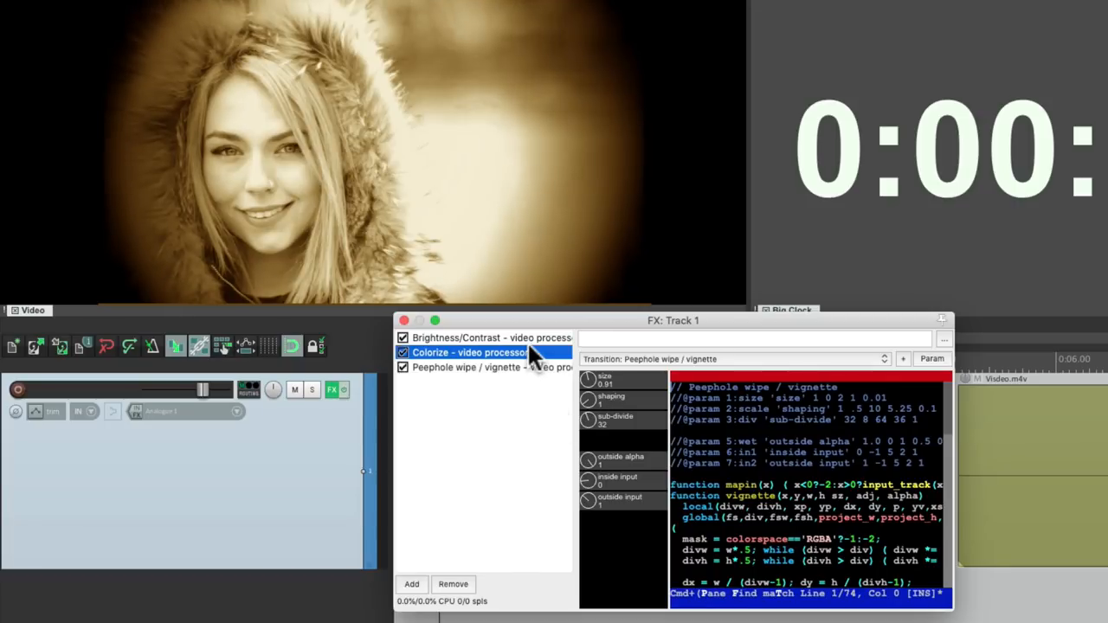
{"action": "left_click", "coordinate": [468, 353]}
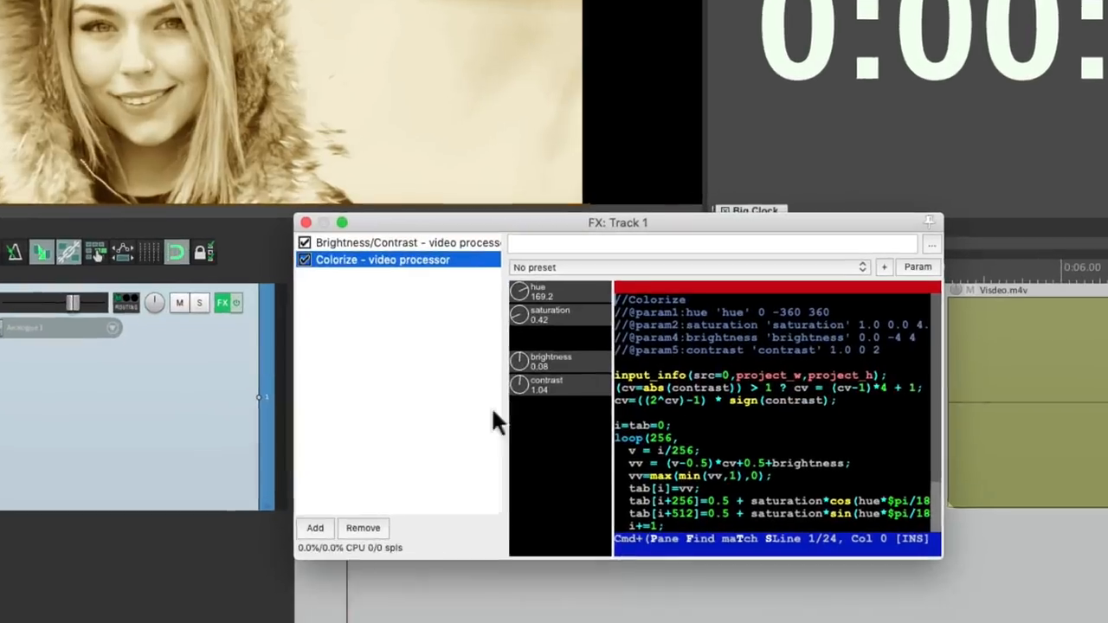
Replace Colorize with the FX: Edge detection (vertical) preset
{"action": "left_click", "coordinate": [684, 267]}
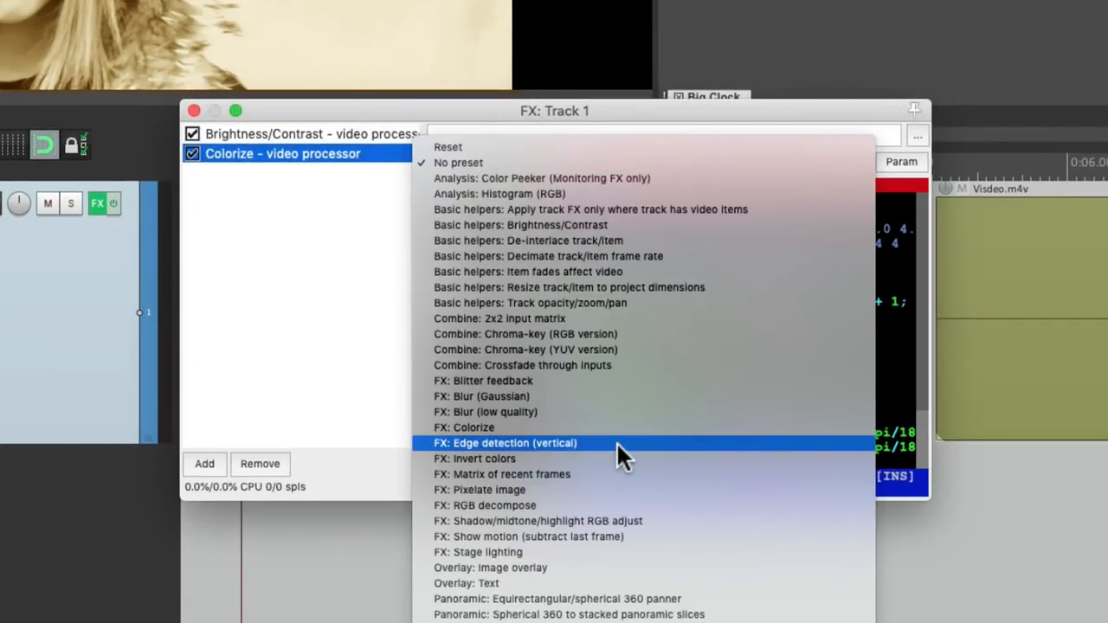
{"action": "left_click", "coordinate": [505, 443]}
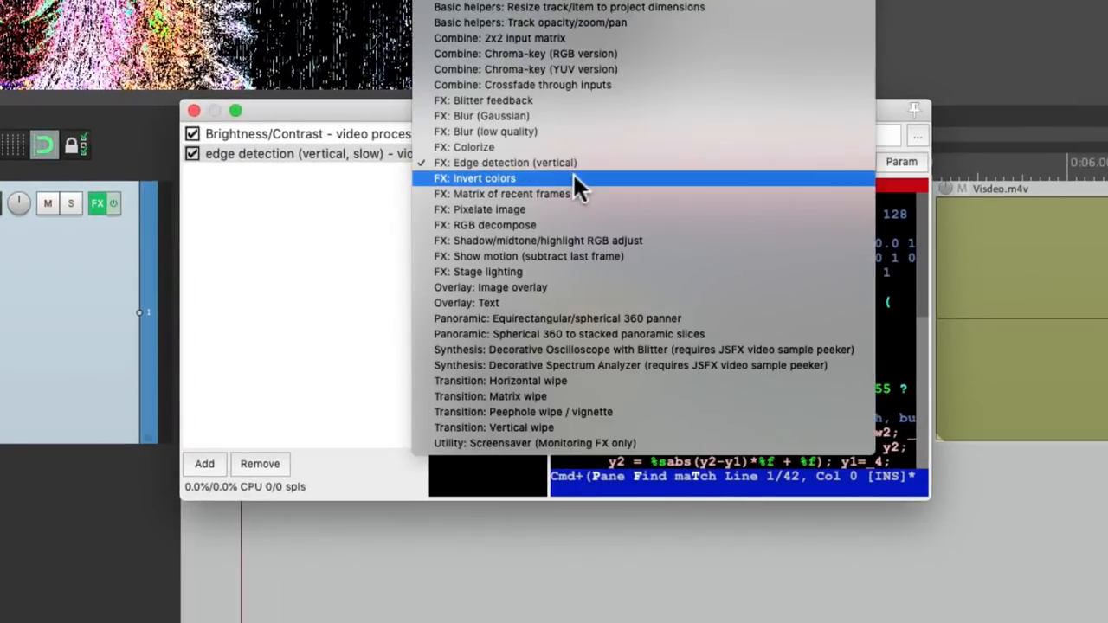
Load FX: Invert colors, toggle its bypass to compare, and bring up the track envelopes list
{"action": "left_click", "coordinate": [475, 178]}
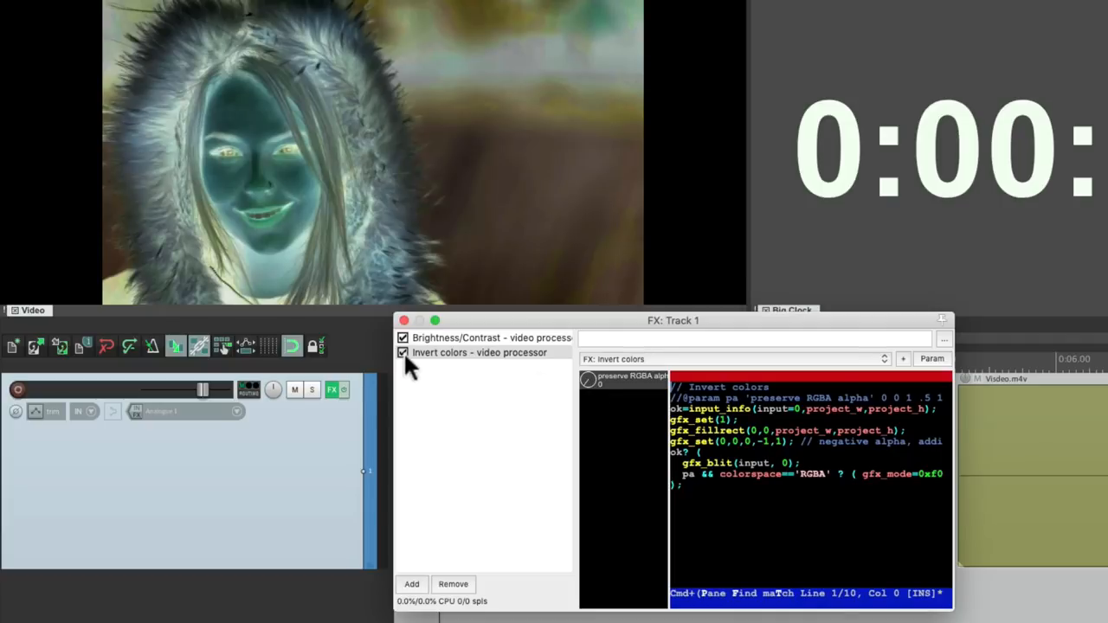
{"action": "left_click", "coordinate": [402, 354]}
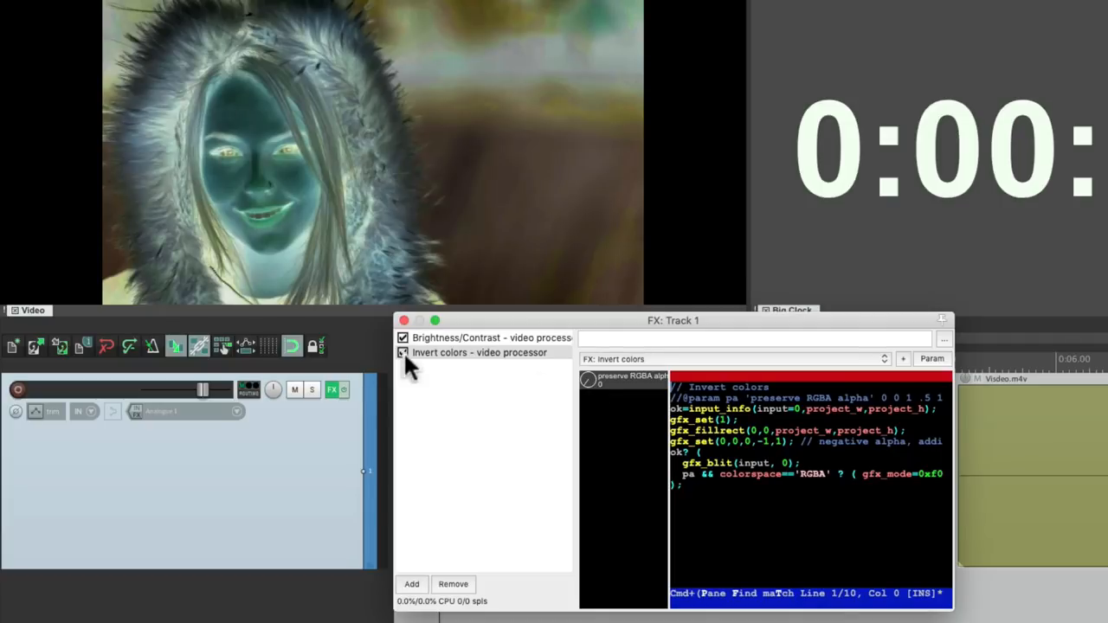
{"action": "left_click", "coordinate": [401, 353]}
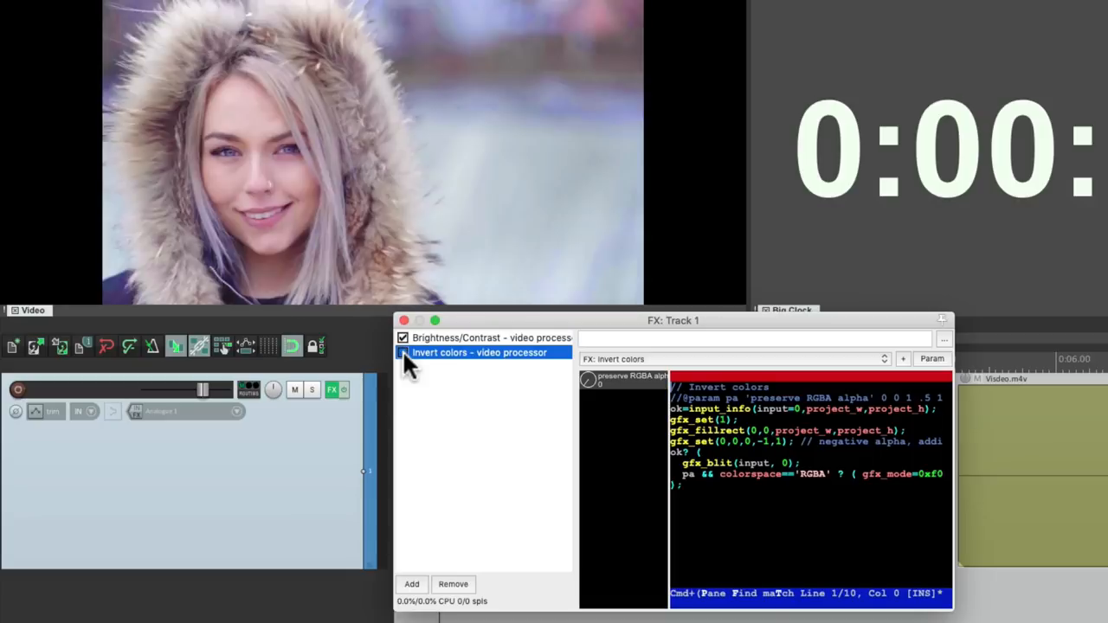
{"action": "left_click", "coordinate": [402, 353]}
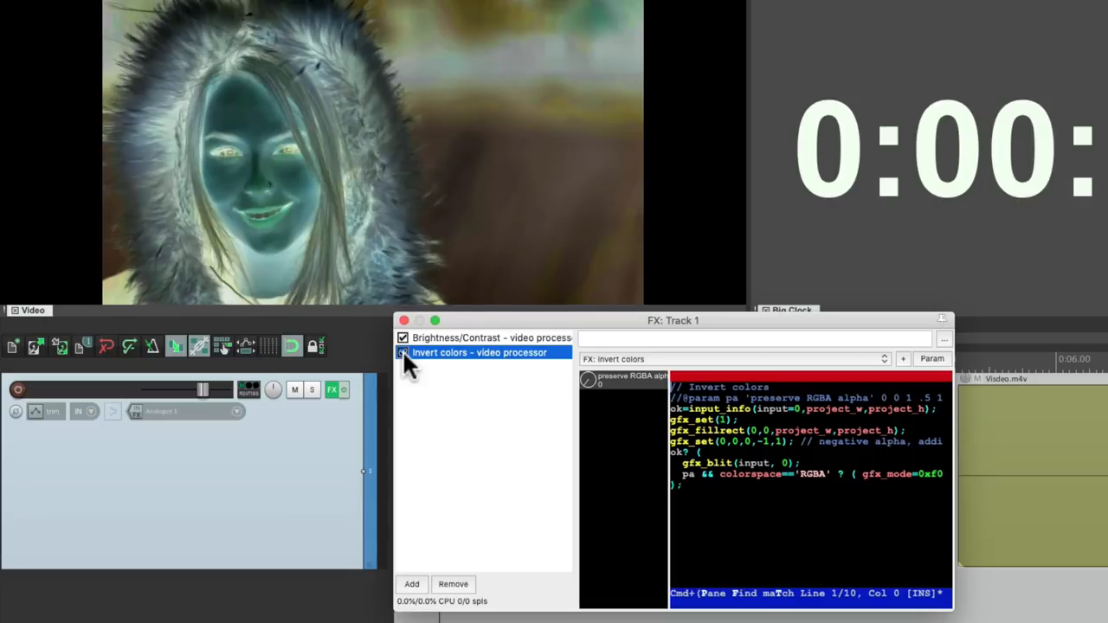
{"action": "left_click", "coordinate": [402, 353]}
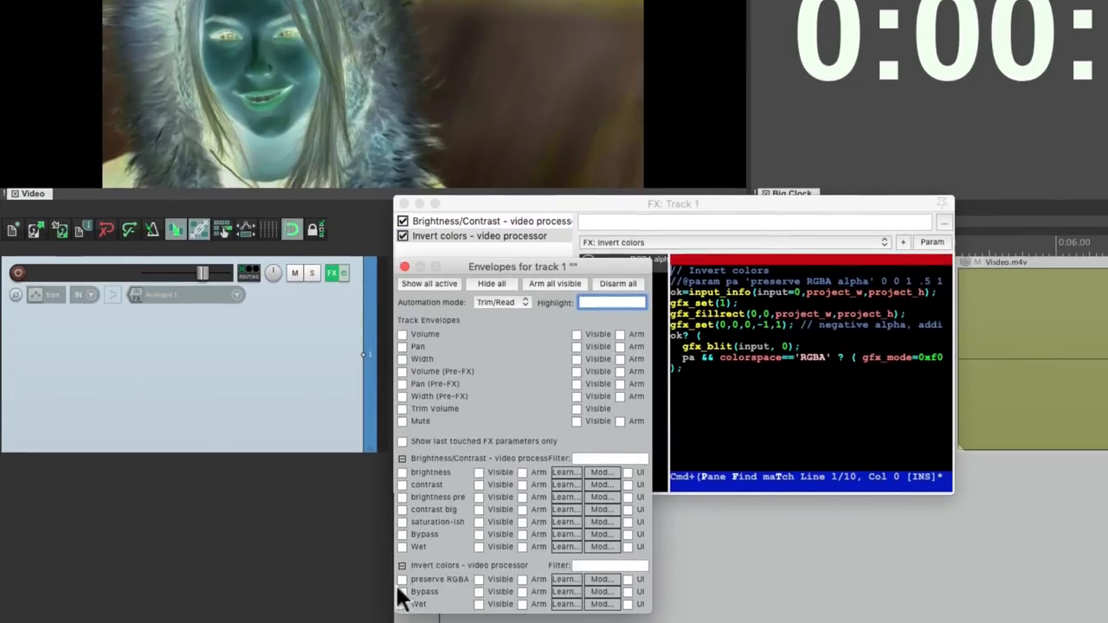
Show the invert bypass envelope and give its automation item a square LFO with its cycle count
{"action": "left_click", "coordinate": [424, 593]}
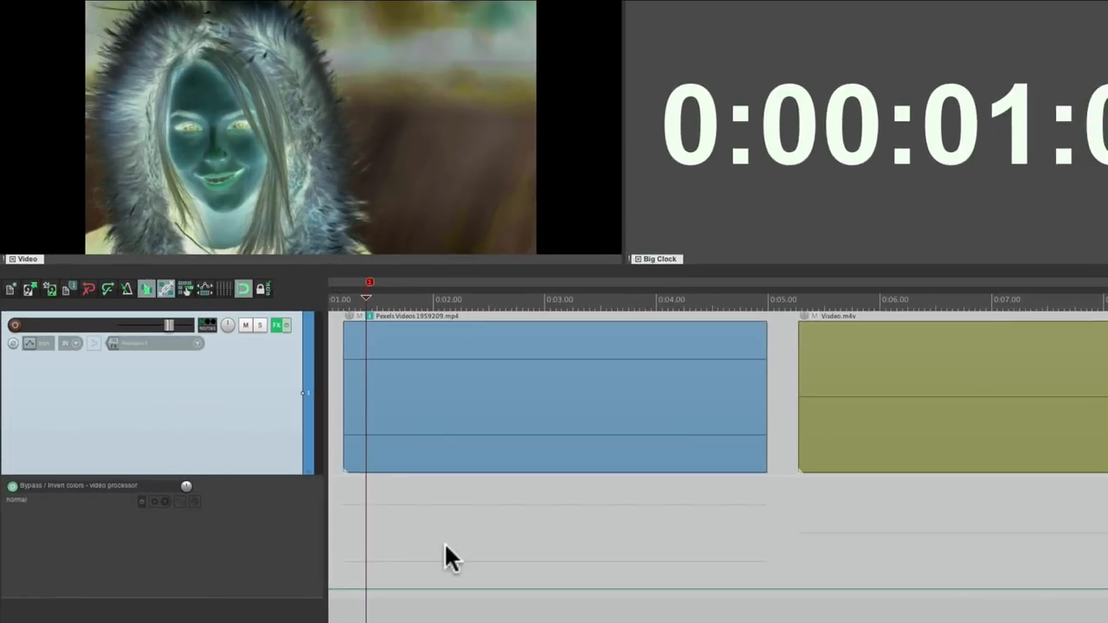
{"action": "mouse_move", "coordinate": [433, 598]}
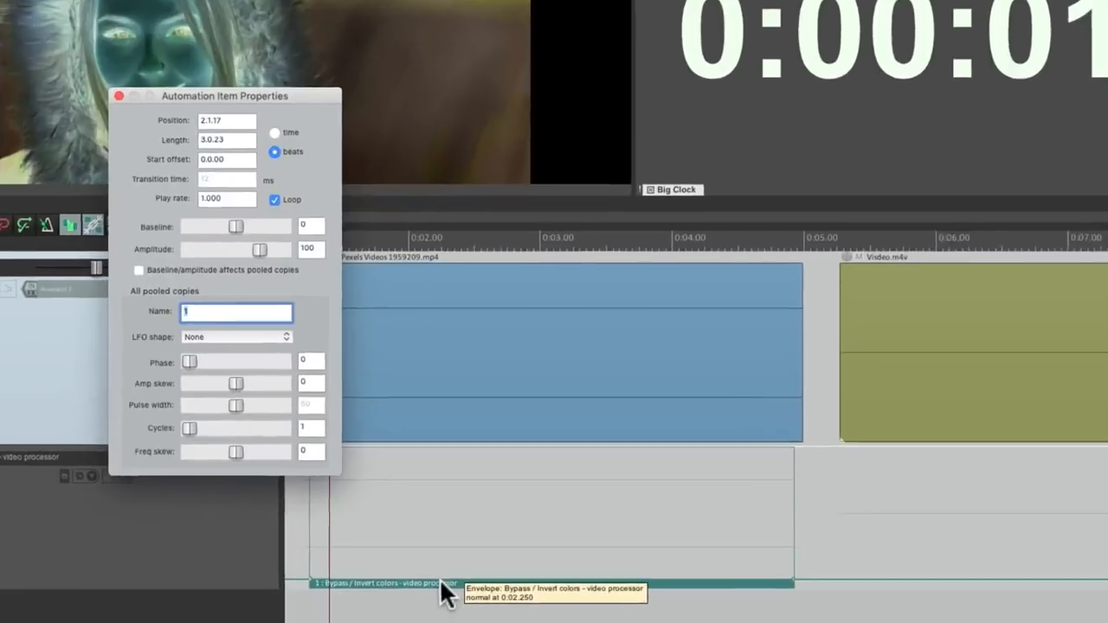
{"action": "left_click", "coordinate": [235, 336]}
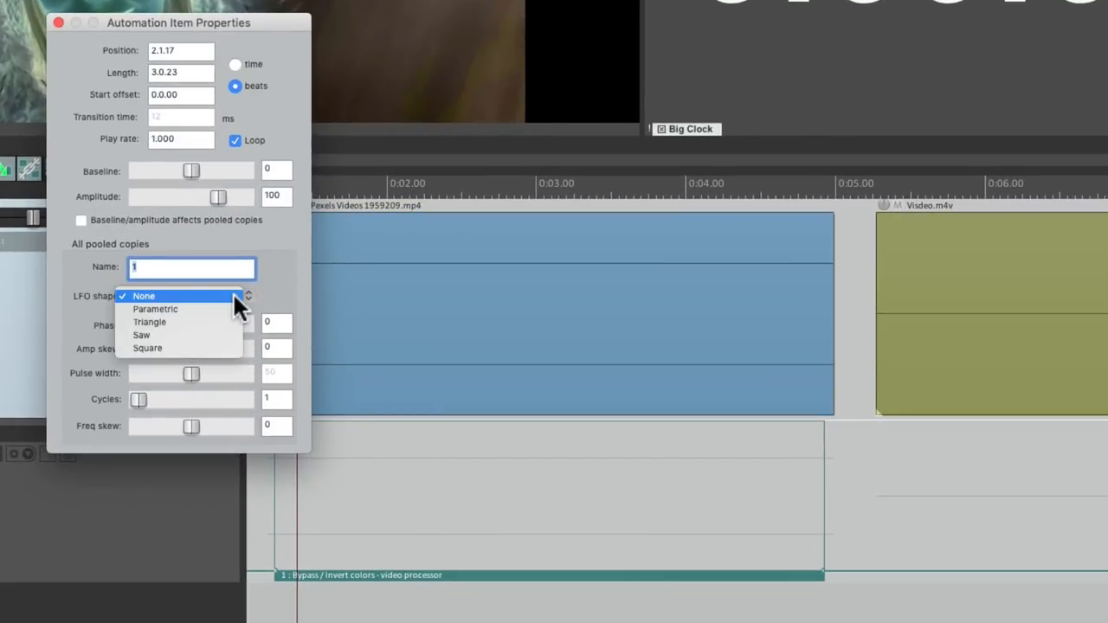
{"action": "mouse_move", "coordinate": [148, 348]}
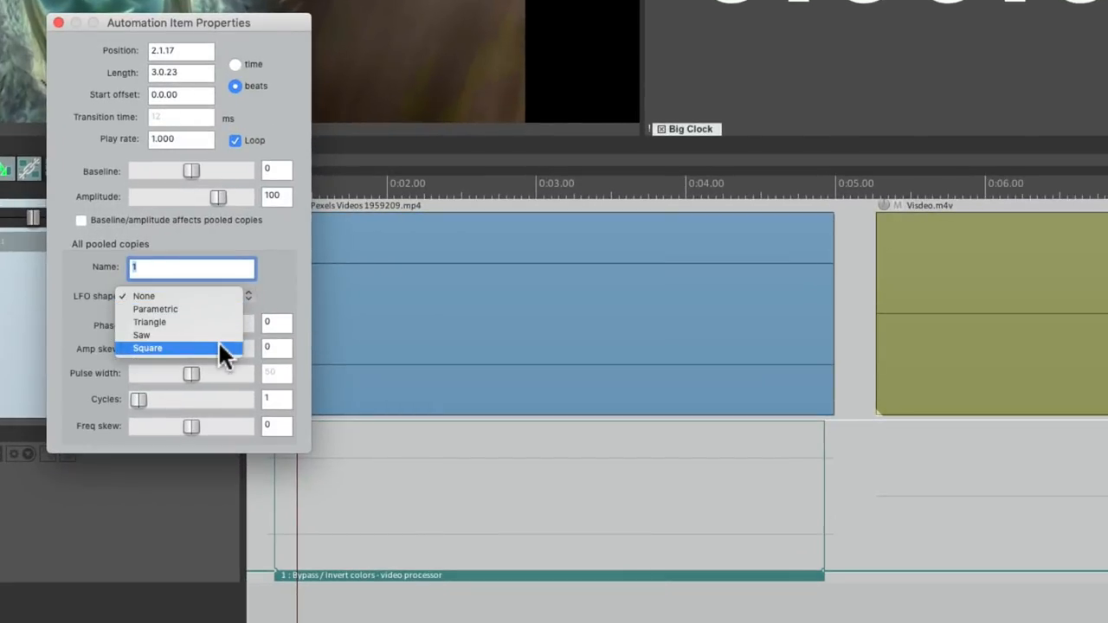
{"action": "left_click", "coordinate": [148, 348]}
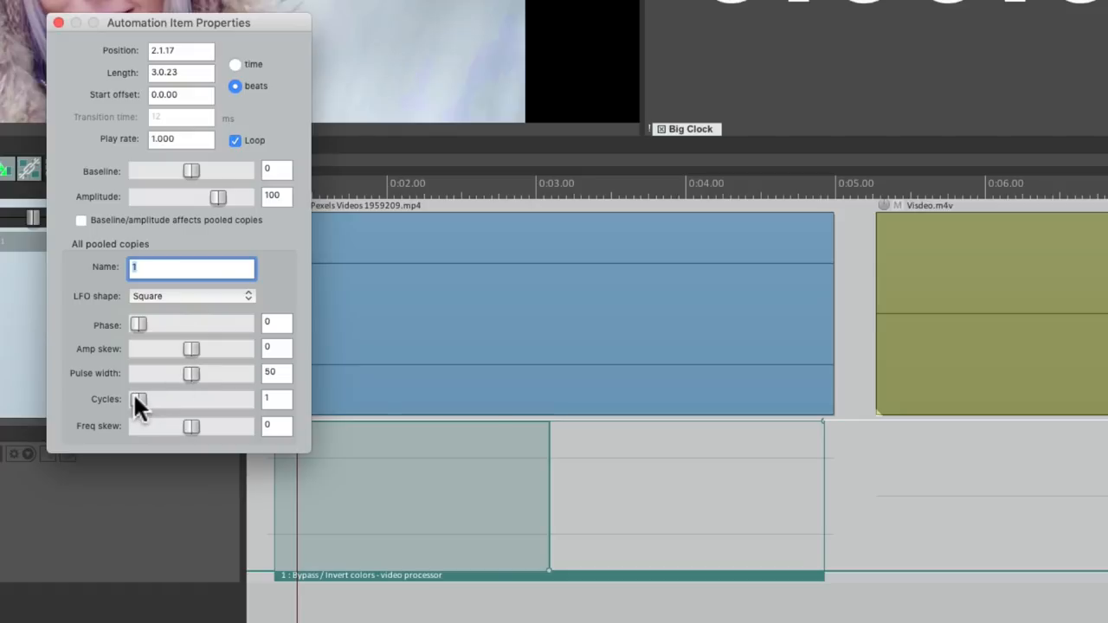
{"action": "left_click_drag", "start_coordinate": [139, 398], "coordinate": [153, 399]}
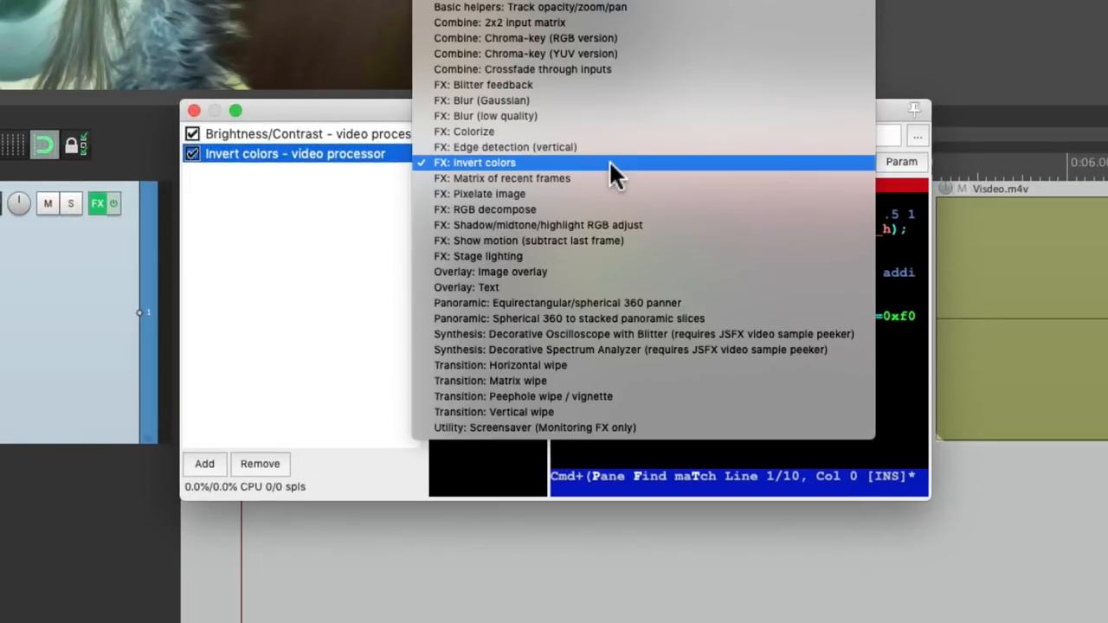
{"action": "mouse_move", "coordinate": [606, 178]}
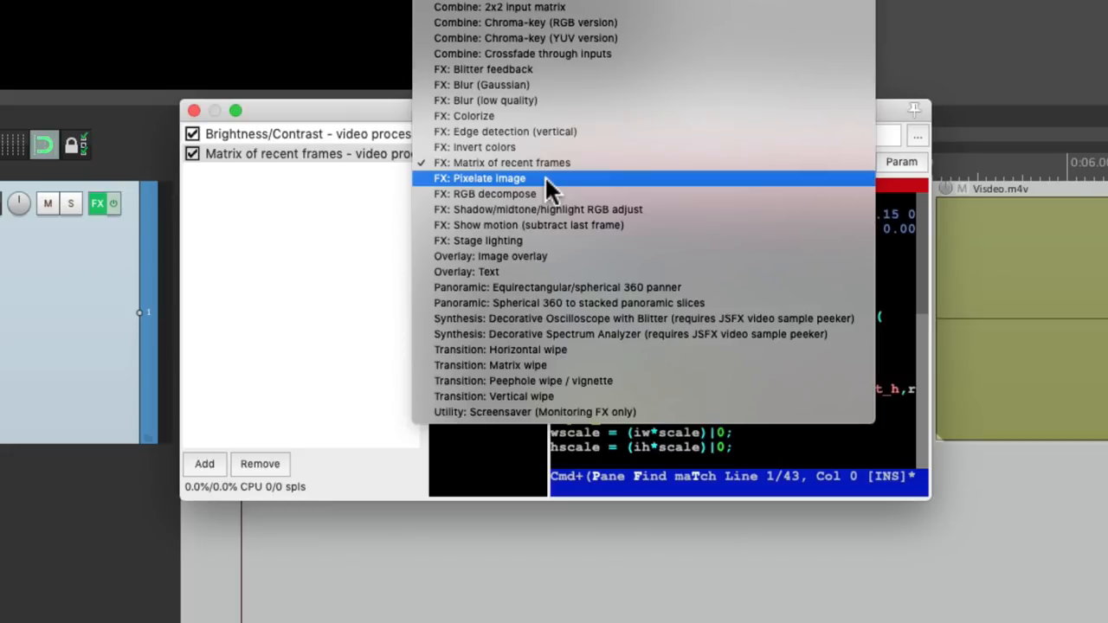
Load FX: Pixelate image and turn the pixelsize knob up to coarsen the picture
{"action": "left_click", "coordinate": [480, 176]}
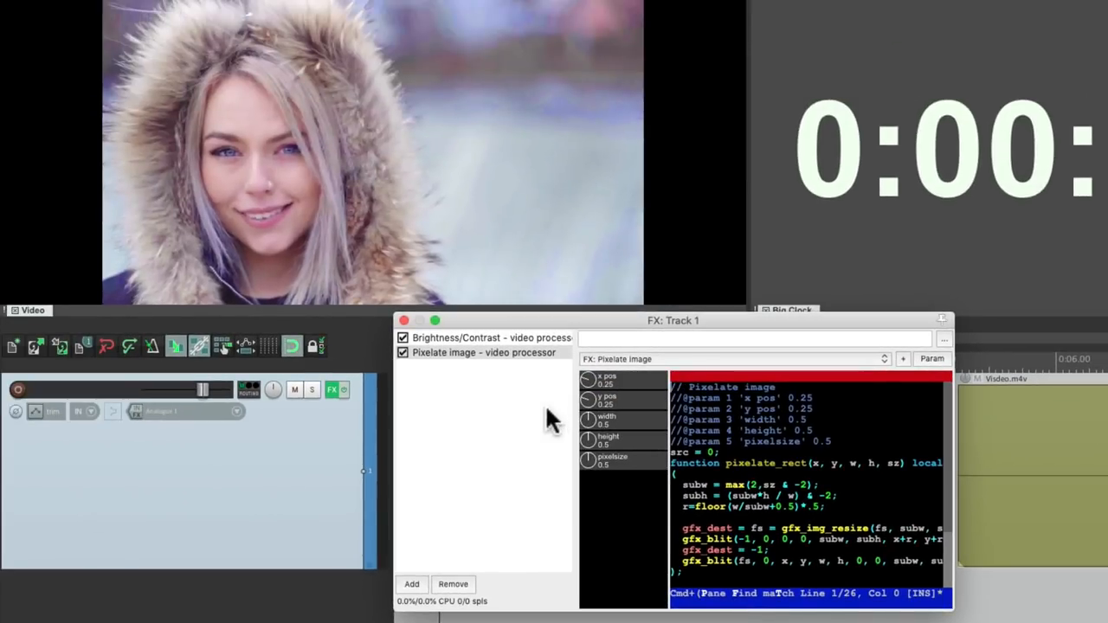
{"action": "mouse_move", "coordinate": [593, 467]}
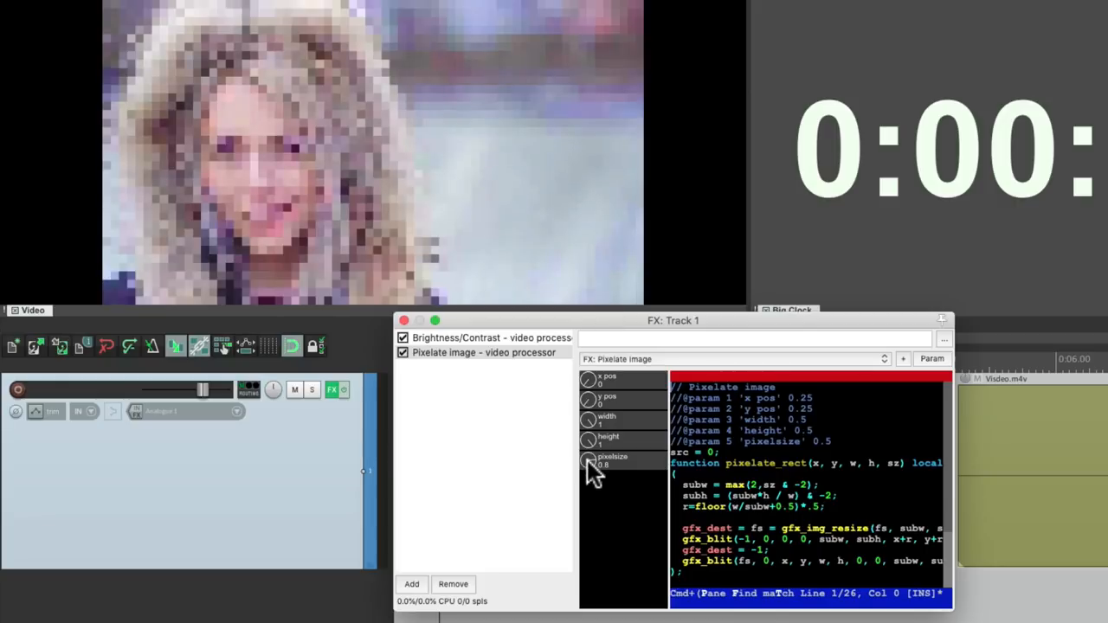
{"action": "left_click_drag", "start_coordinate": [589, 461], "coordinate": [592, 453]}
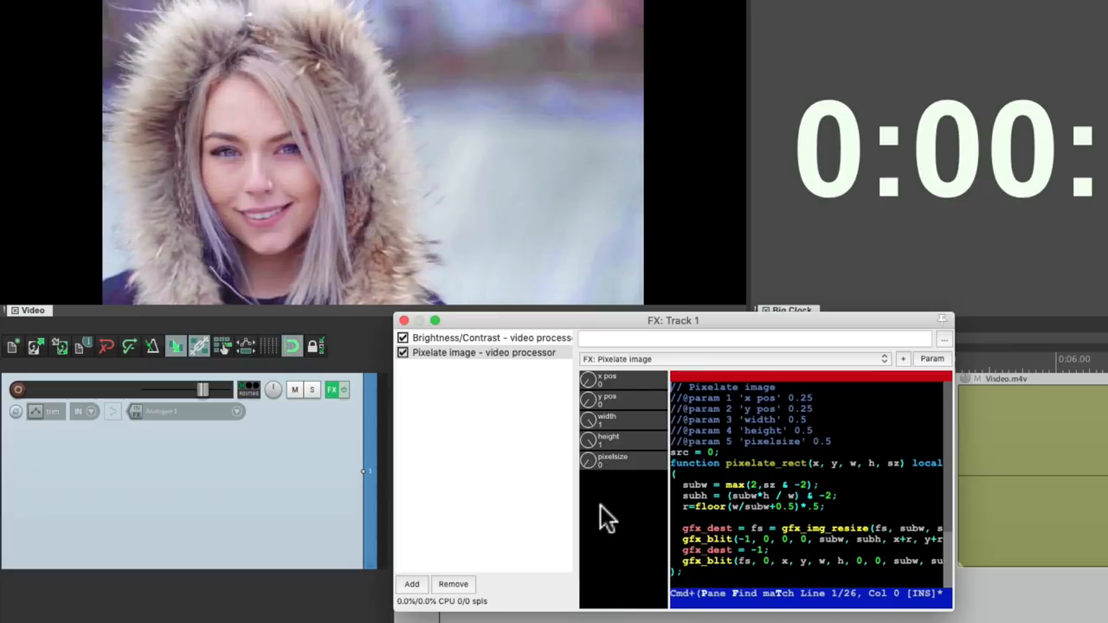
Shape the pixel size envelope into a triangular peak near 0:02
{"action": "left_click", "coordinate": [932, 359]}
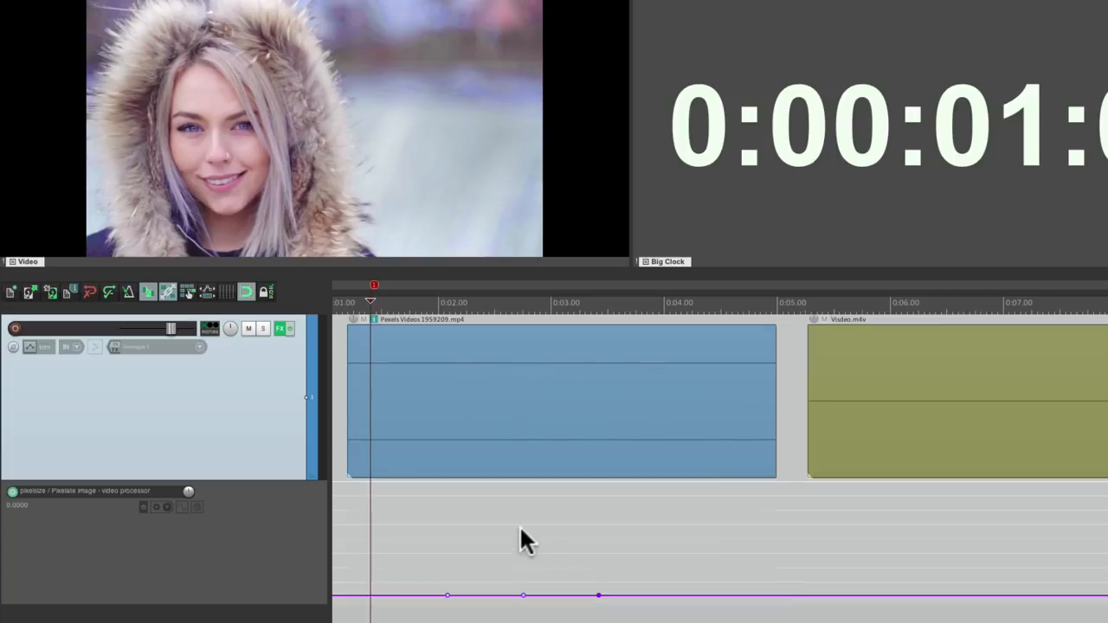
{"action": "left_click_drag", "start_coordinate": [523, 596], "coordinate": [523, 557]}
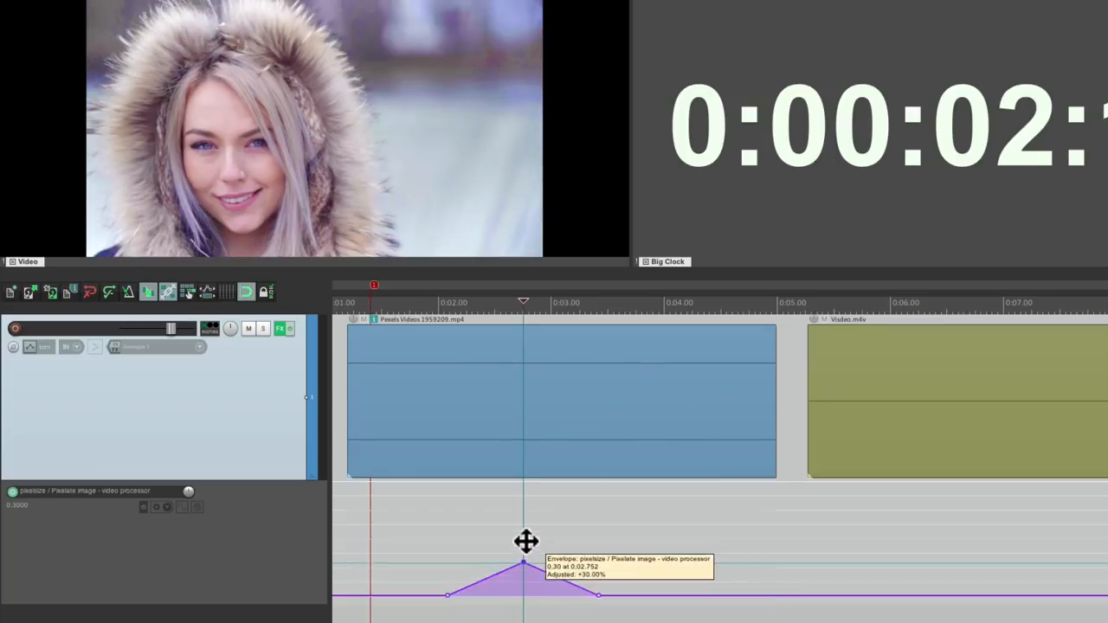
{"action": "left_click_drag", "start_coordinate": [523, 563], "coordinate": [523, 518]}
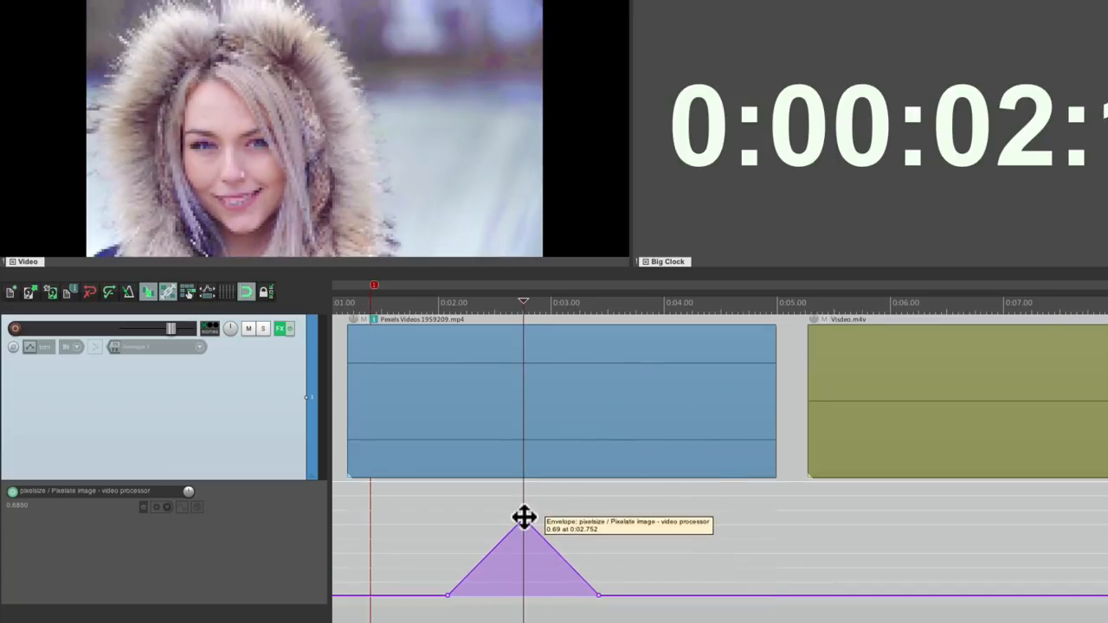
{"action": "left_click_drag", "start_coordinate": [523, 518], "coordinate": [523, 494]}
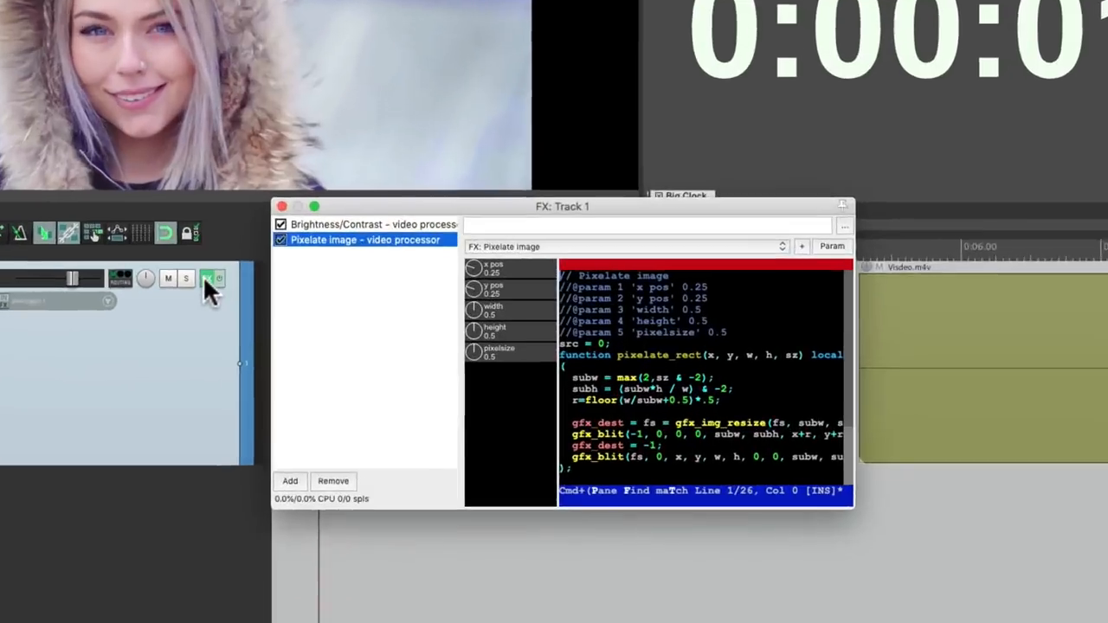
Load the FX: RGB decompose preset and shift the red channel sideways
{"action": "left_click", "coordinate": [644, 246]}
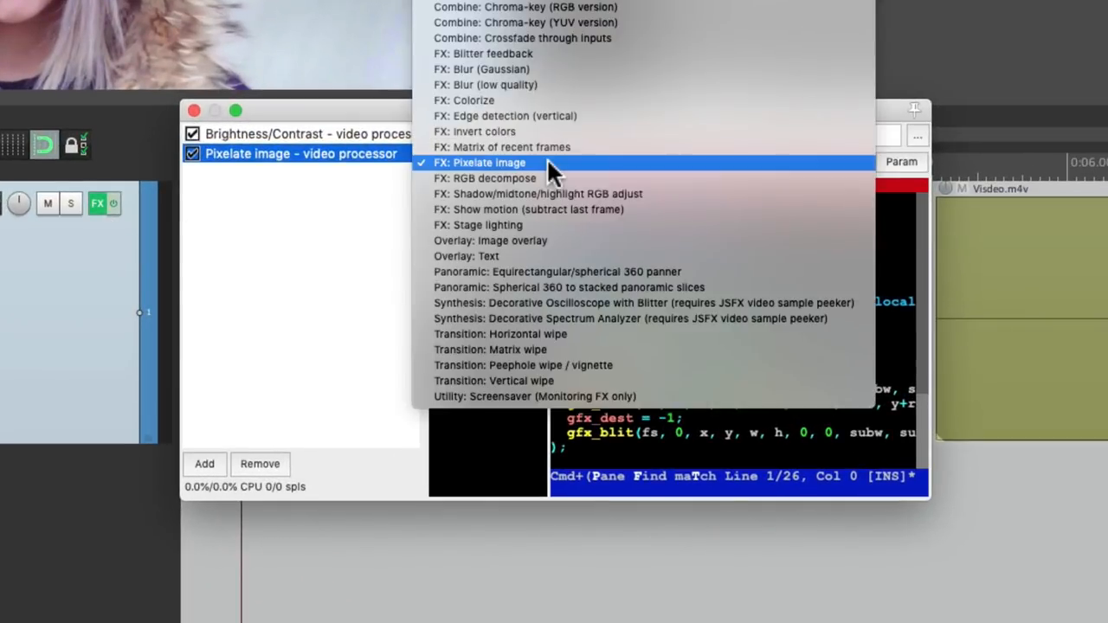
{"action": "mouse_move", "coordinate": [554, 178]}
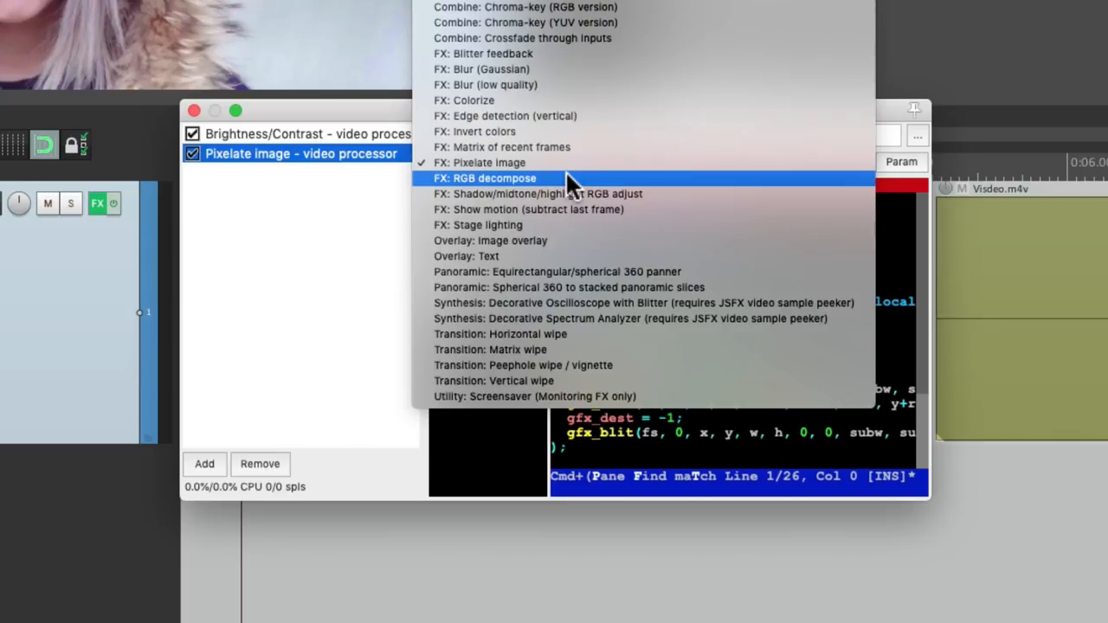
{"action": "left_click", "coordinate": [484, 177]}
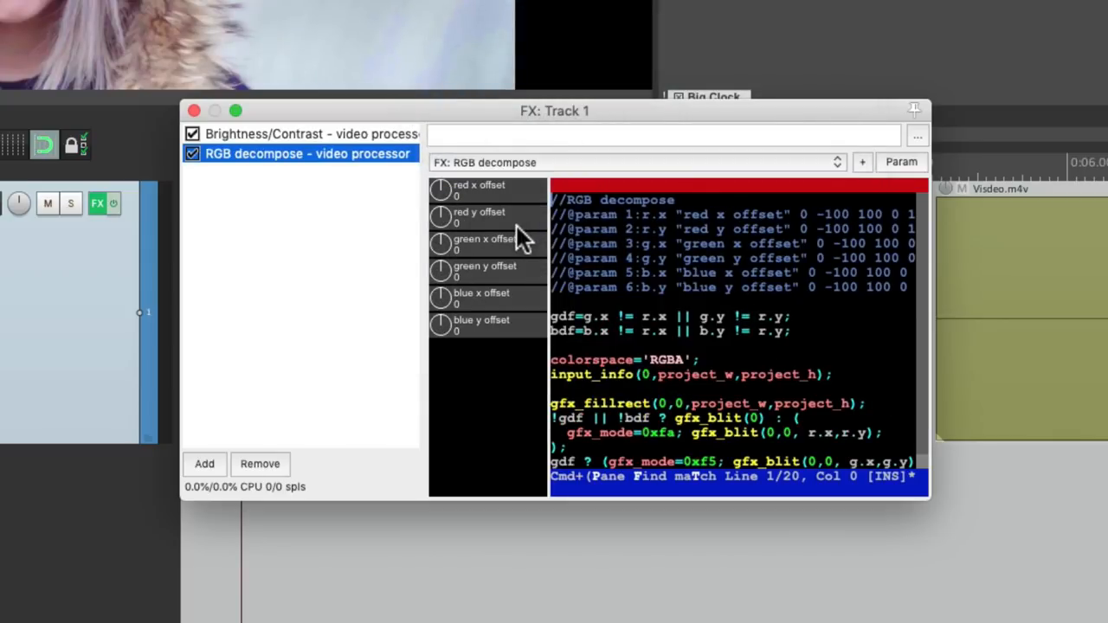
{"action": "mouse_move", "coordinate": [516, 281]}
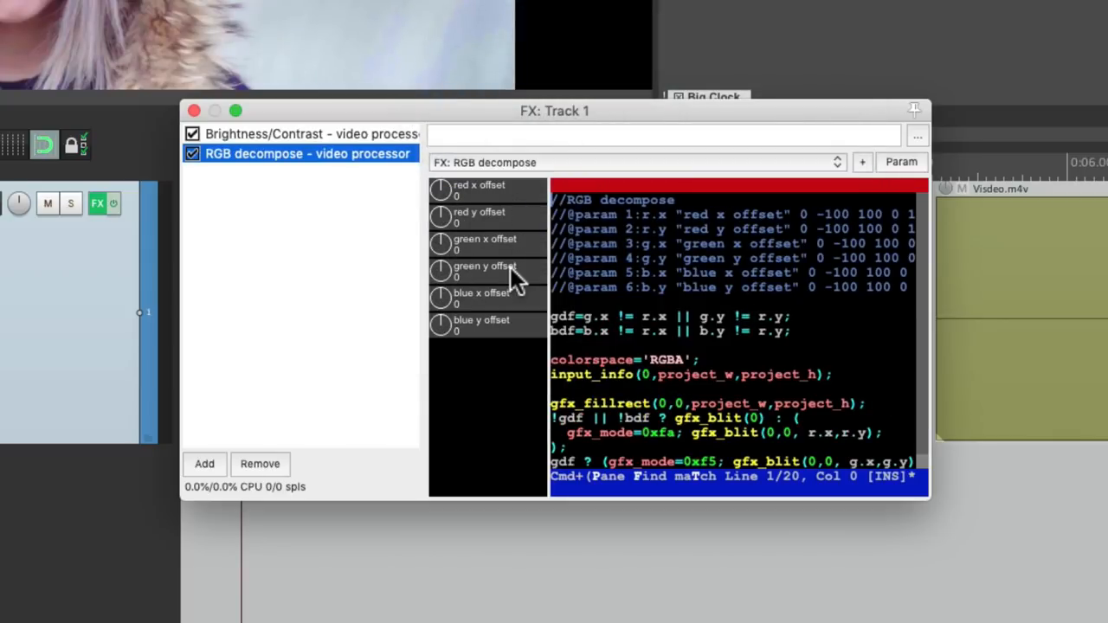
{"action": "mouse_move", "coordinate": [516, 312]}
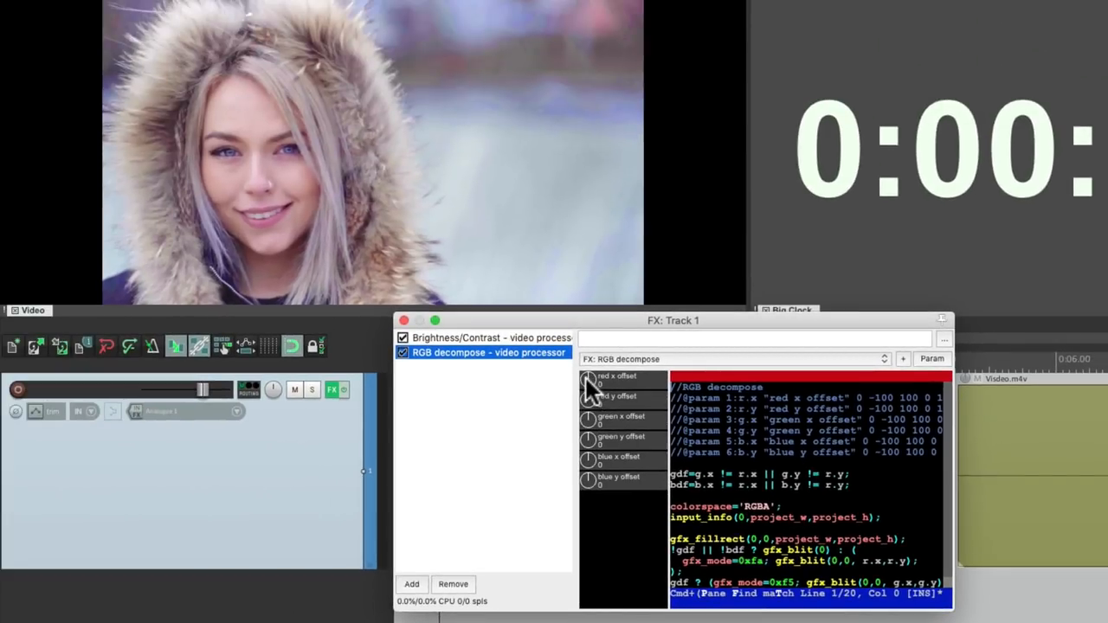
{"action": "left_click_drag", "start_coordinate": [589, 384], "coordinate": [589, 398]}
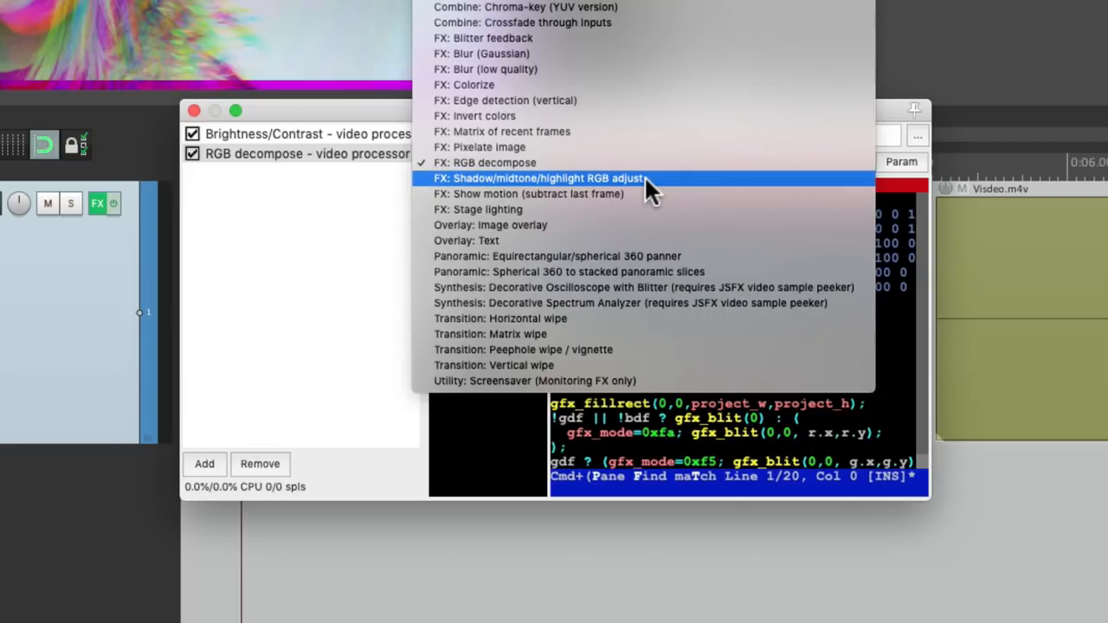
Load Shadow/midtone/highlight RGB adjust, push shadows toward red, then restore the original colours
{"action": "left_click", "coordinate": [537, 179]}
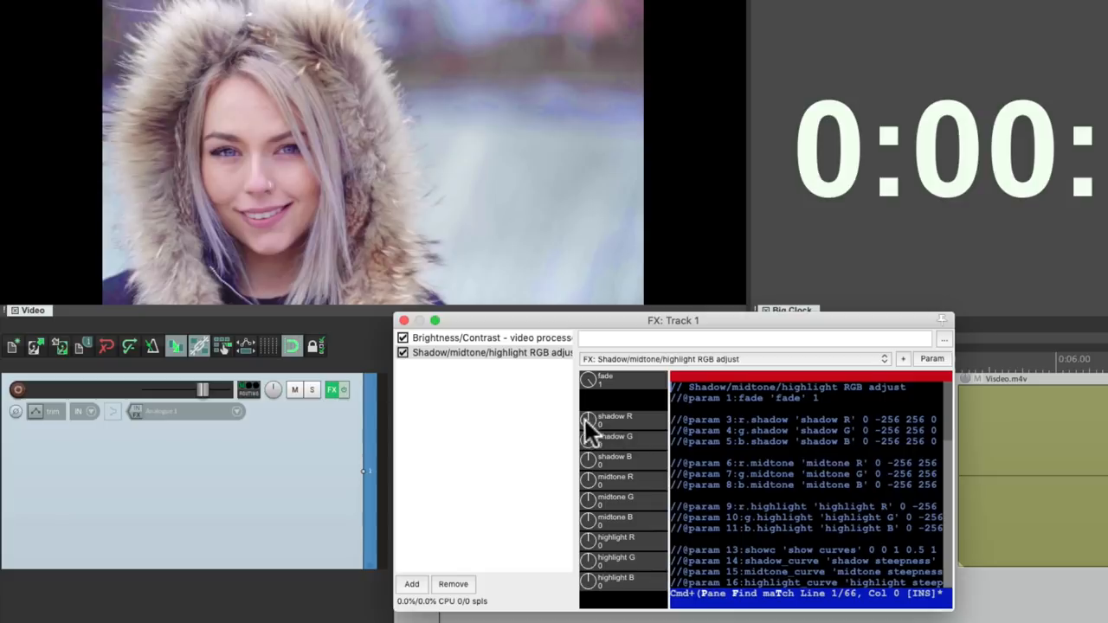
{"action": "mouse_move", "coordinate": [589, 412]}
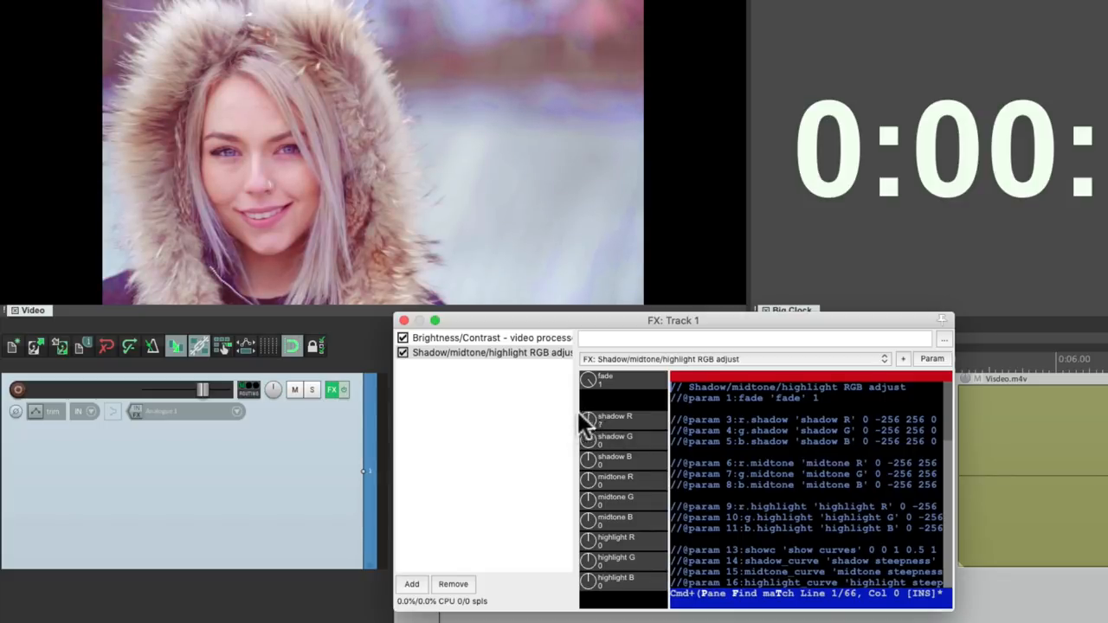
{"action": "left_click_drag", "start_coordinate": [588, 423], "coordinate": [589, 424]}
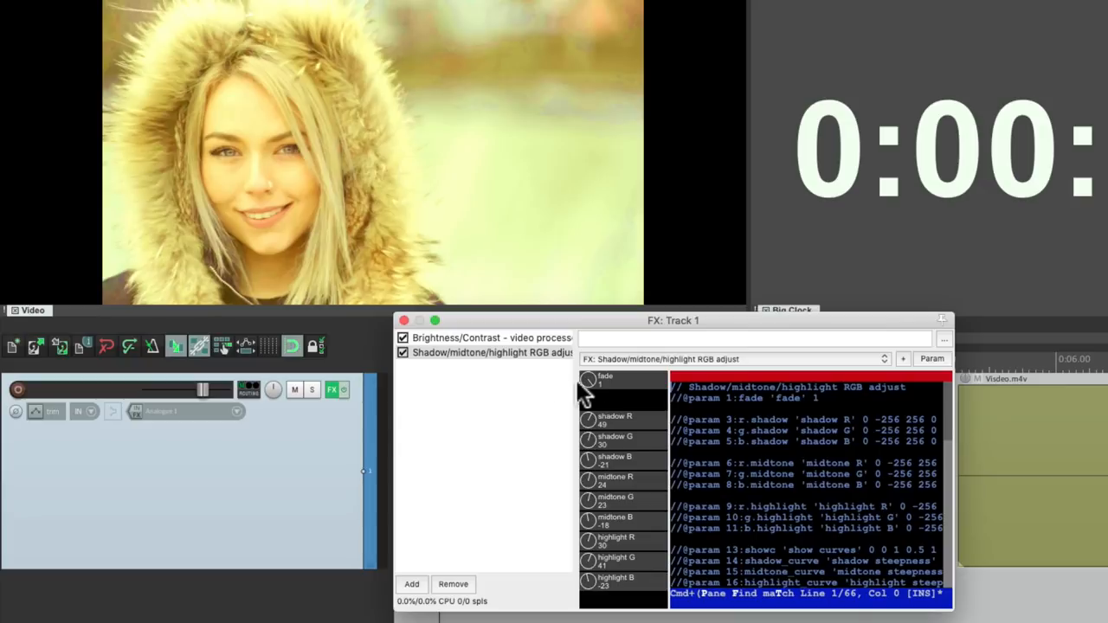
{"action": "left_click", "coordinate": [485, 354]}
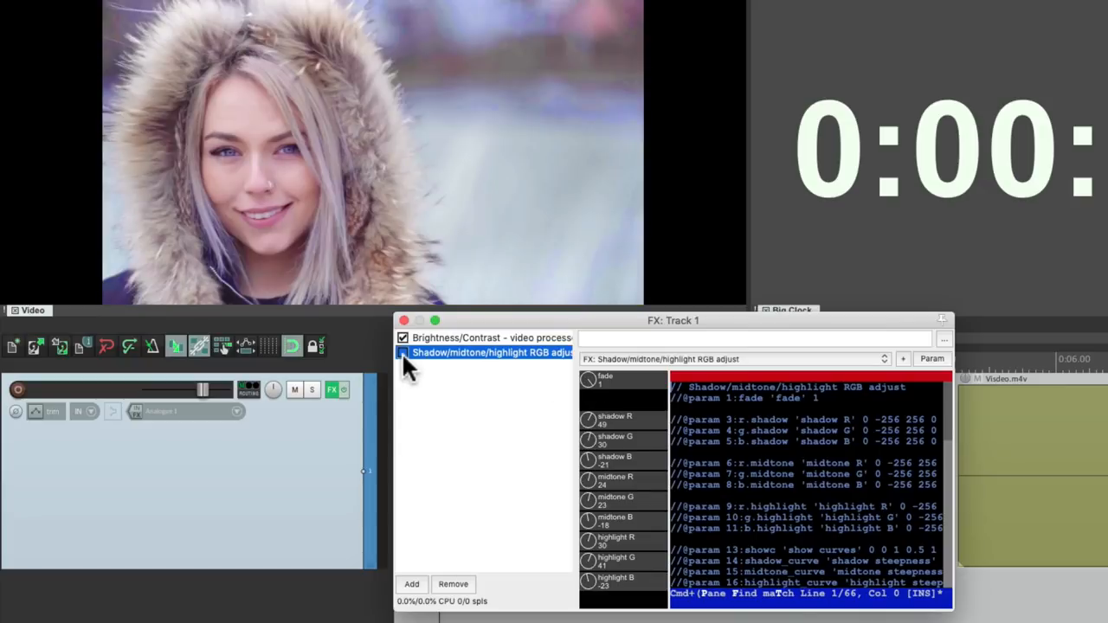
{"action": "left_click", "coordinate": [402, 353]}
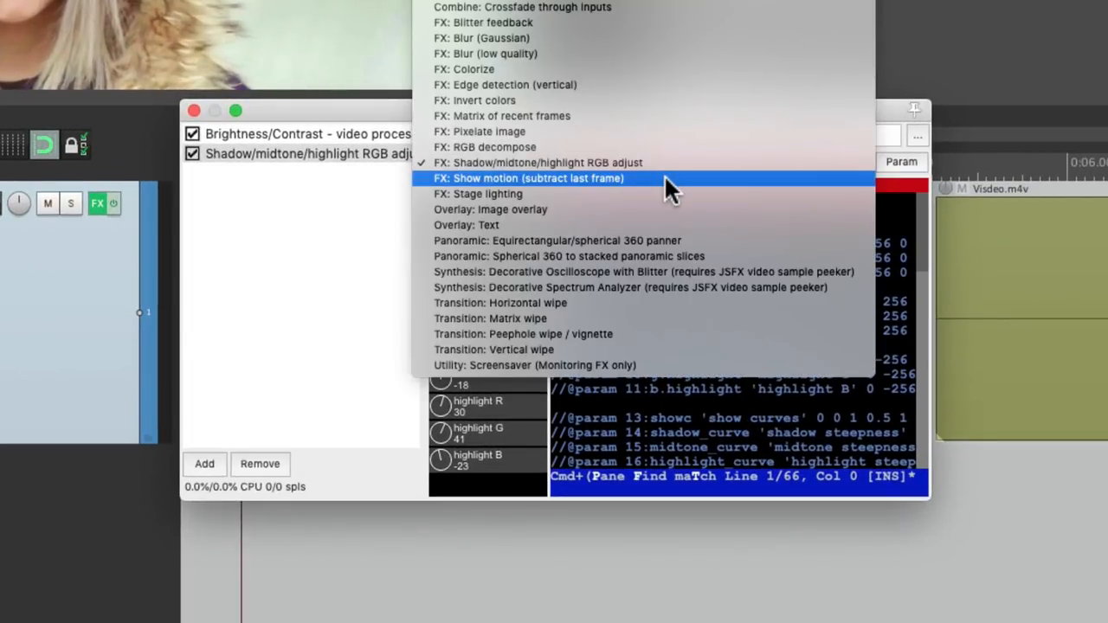
Load the FX: Show motion (subtract last frame) preset, turning the still preview black
{"action": "left_click", "coordinate": [527, 178]}
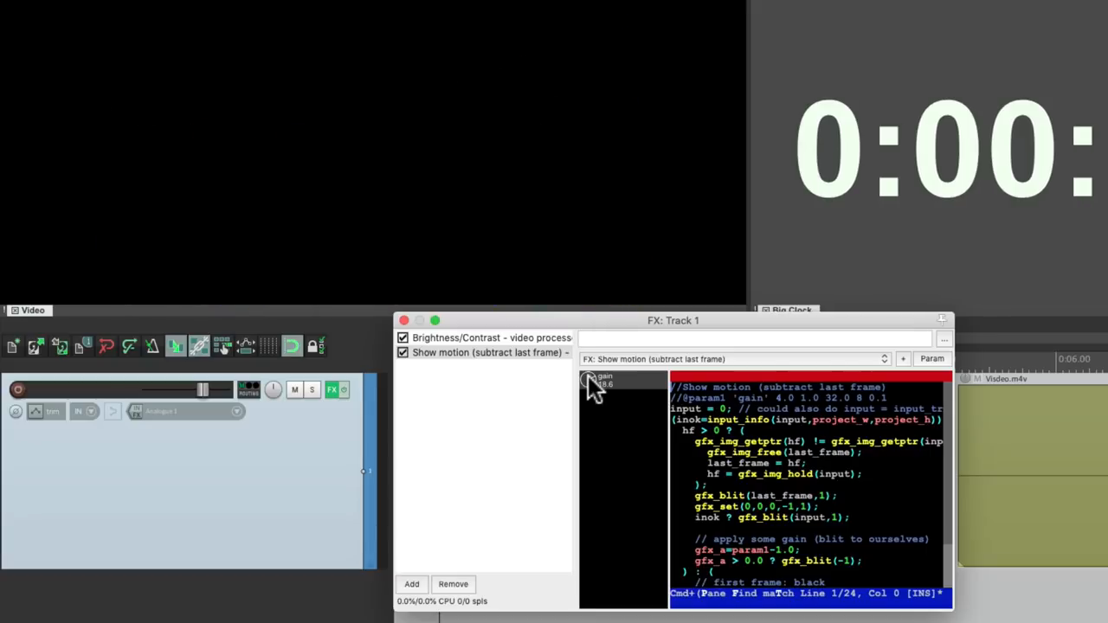
Load the FX: Stage lighting preset and adjust its knob for a yellow wash over the portrait
{"action": "left_click", "coordinate": [730, 358]}
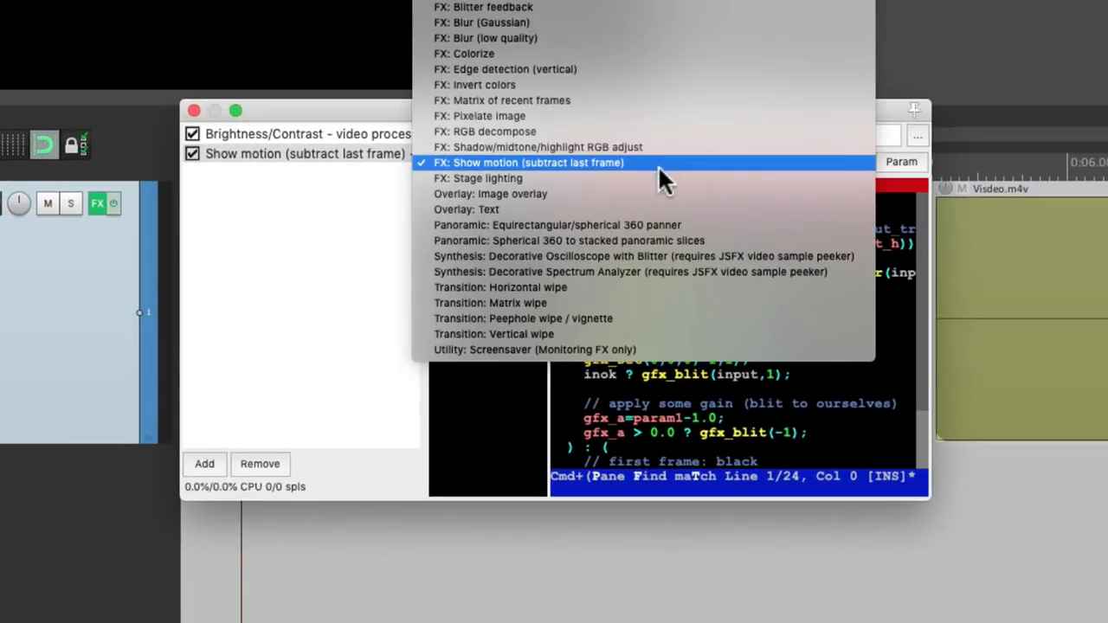
{"action": "left_click", "coordinate": [478, 179]}
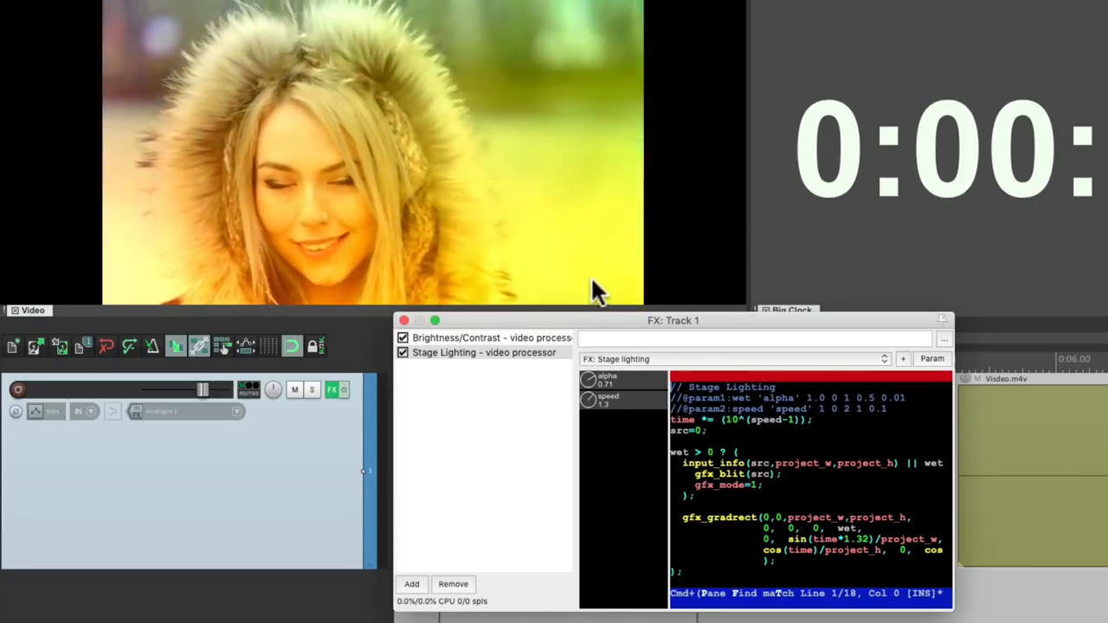
{"action": "left_click_drag", "start_coordinate": [588, 402], "coordinate": [593, 407]}
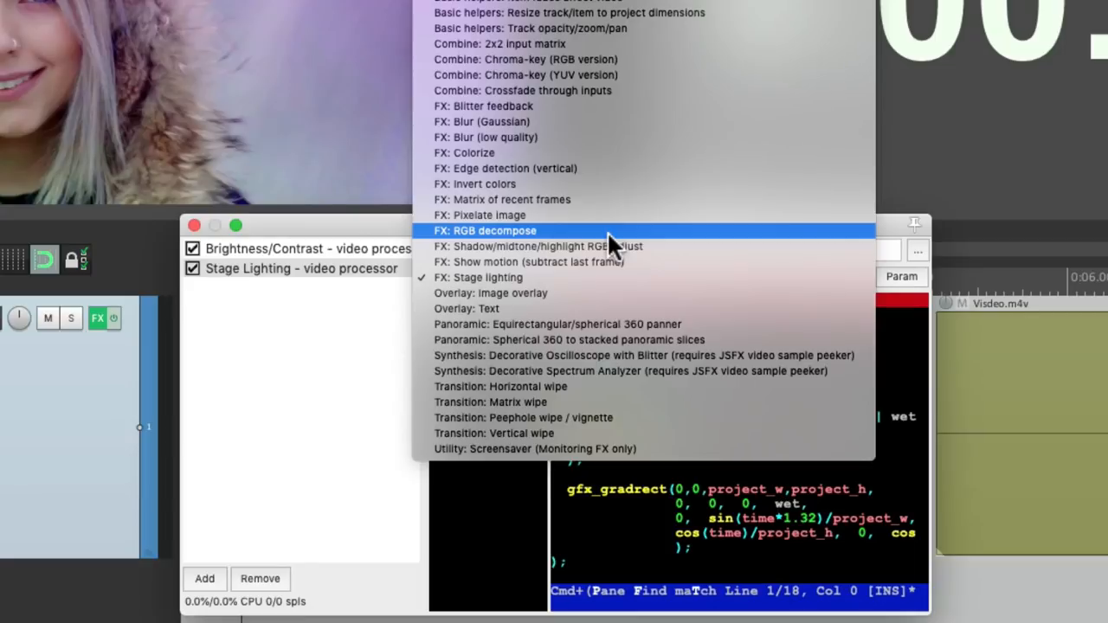
{"action": "mouse_move", "coordinate": [620, 168]}
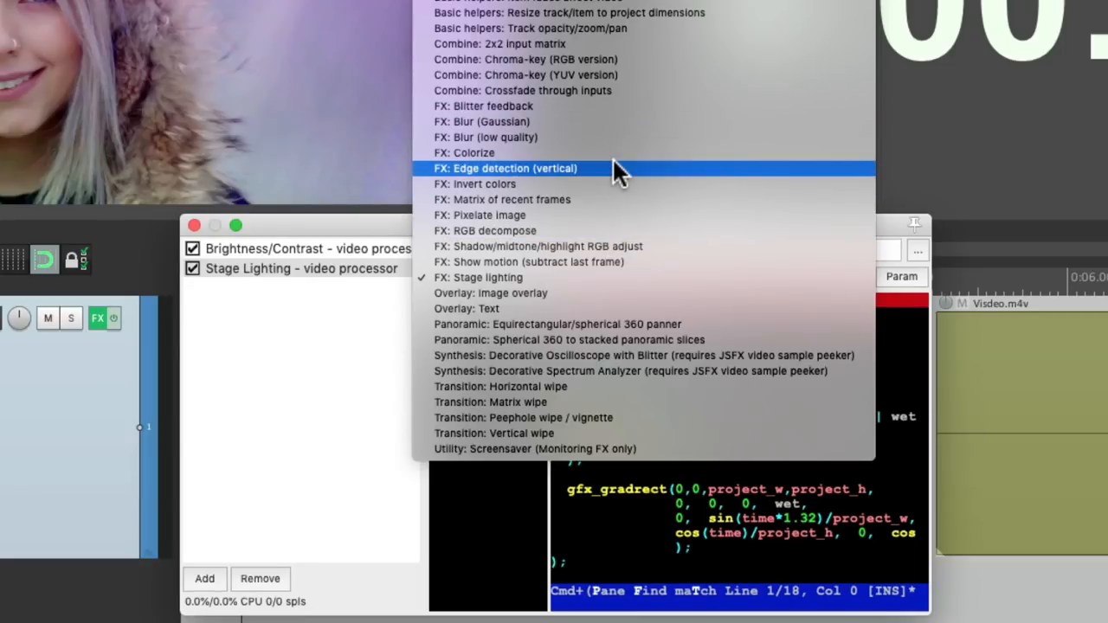